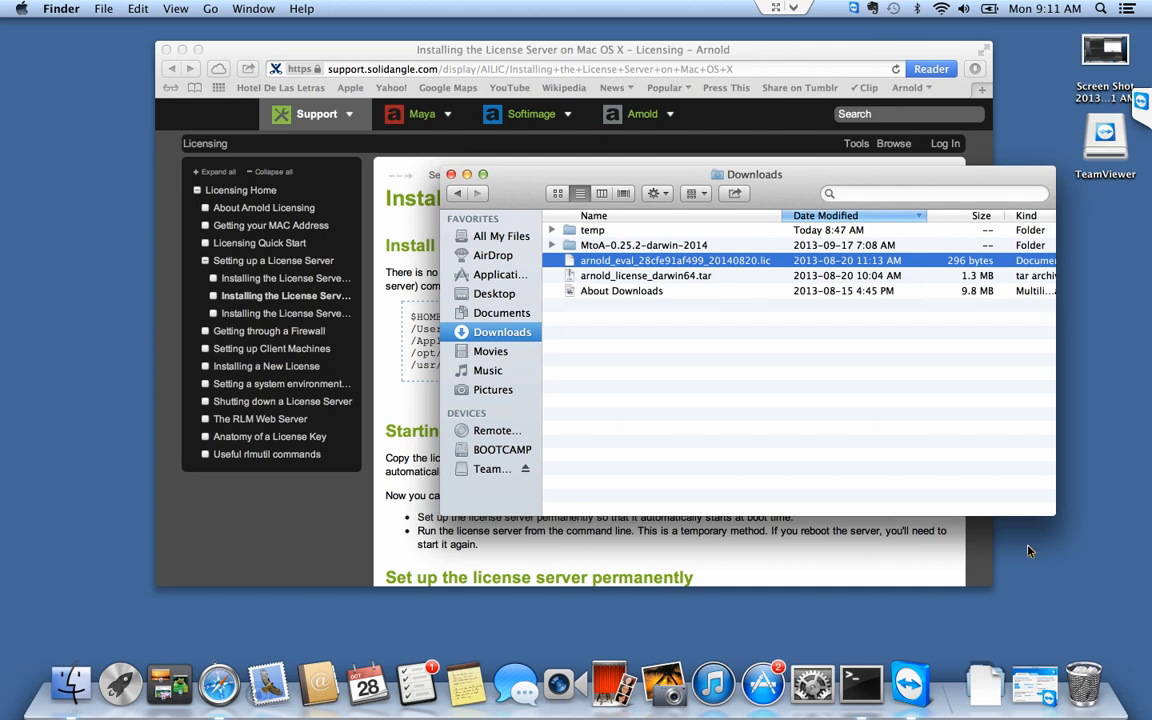
mouse_move(639, 295)
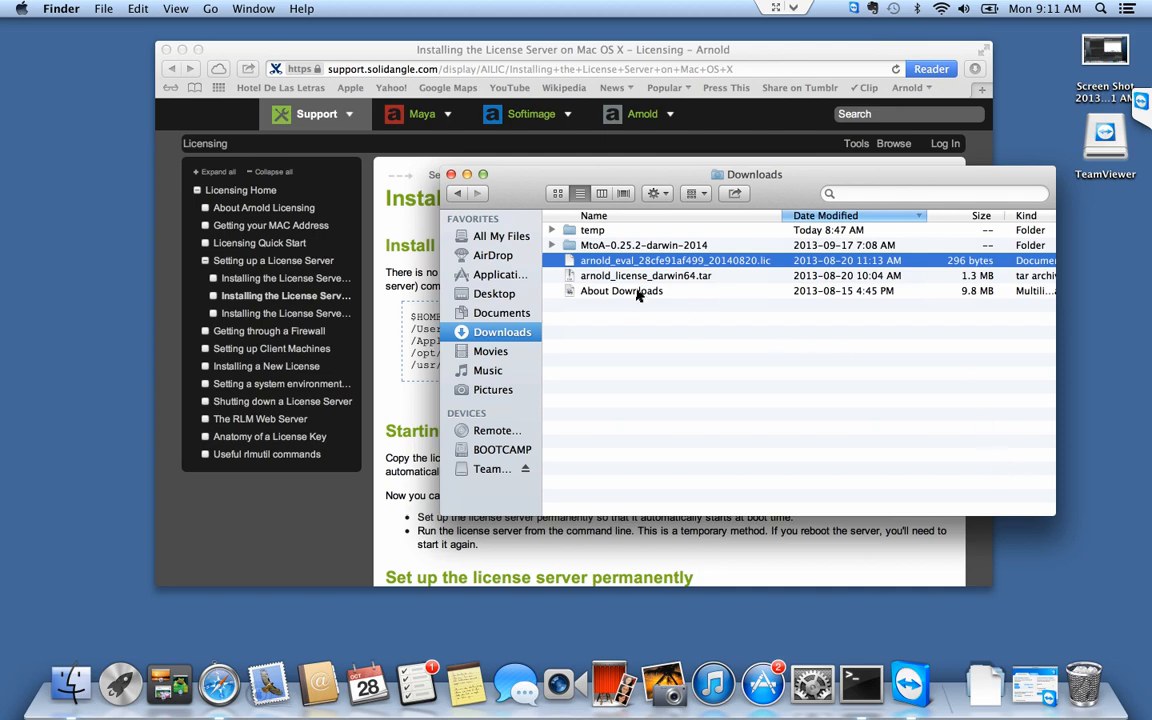
- Select the license server archive and license file, then open a second Finder window
click(645, 275)
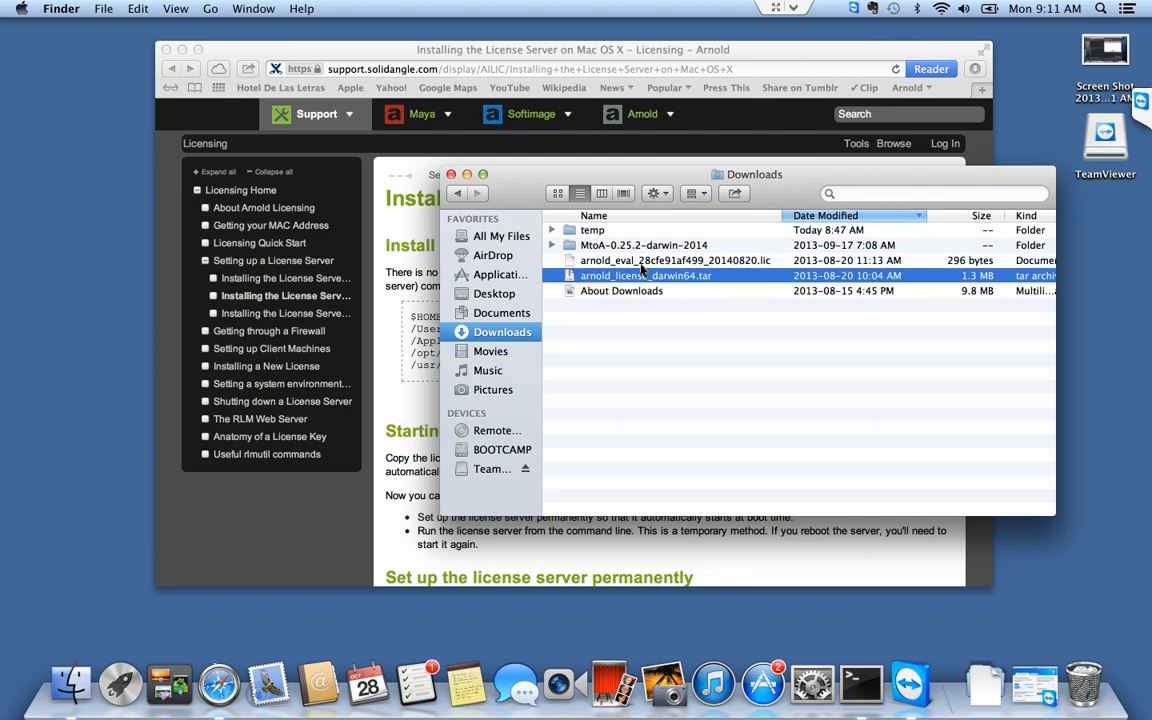
click(675, 260)
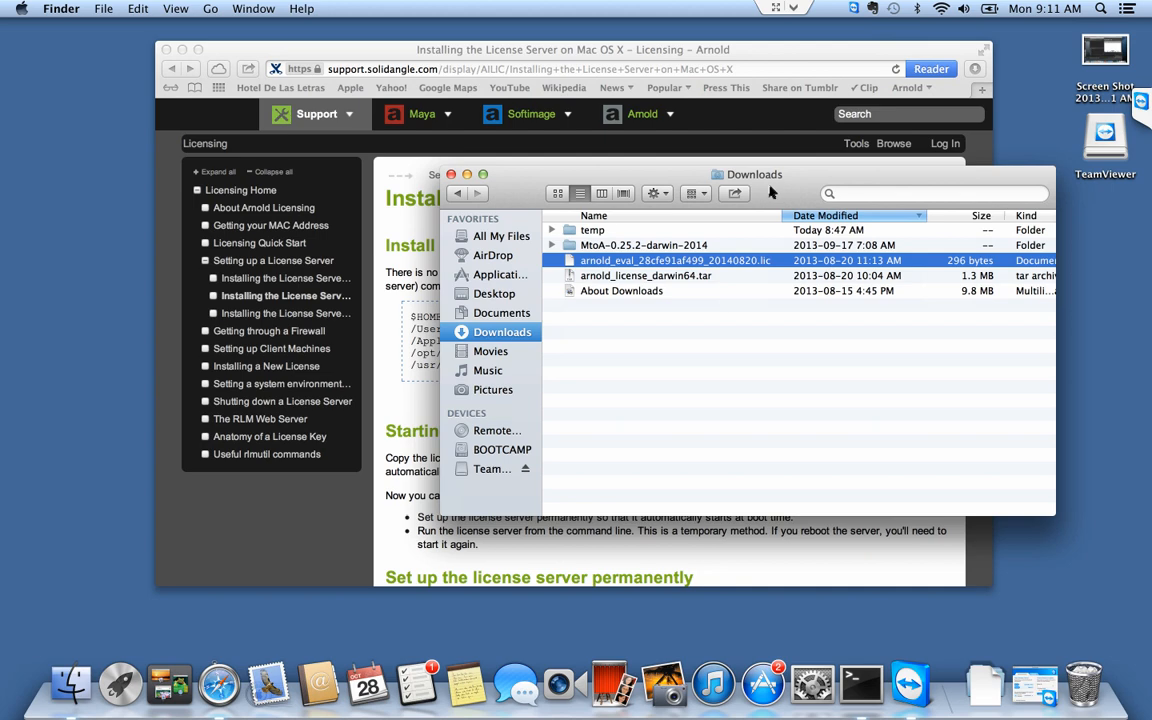
mouse_move(43, 20)
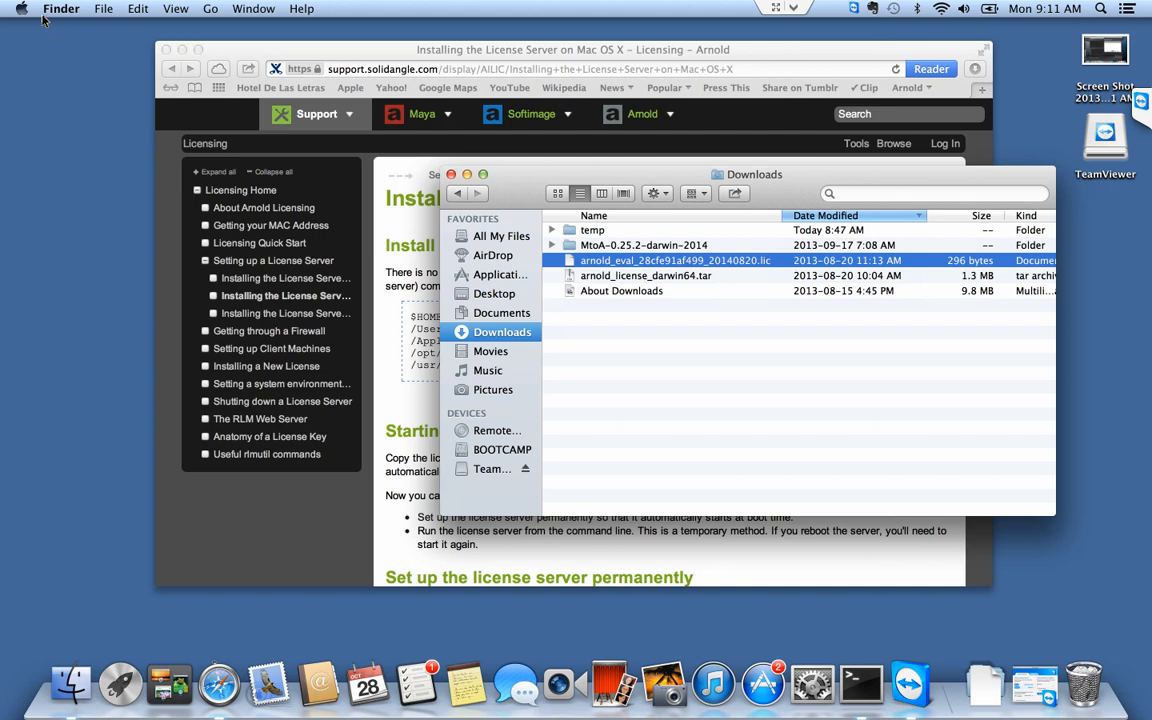
click(103, 8)
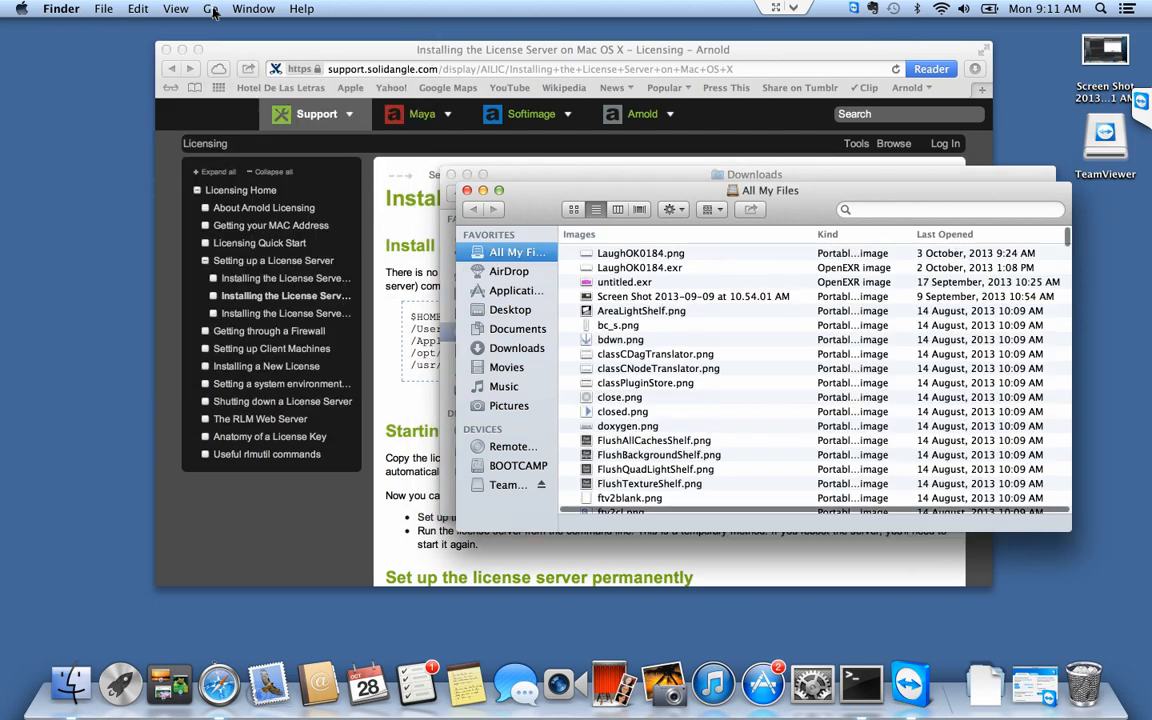
click(210, 8)
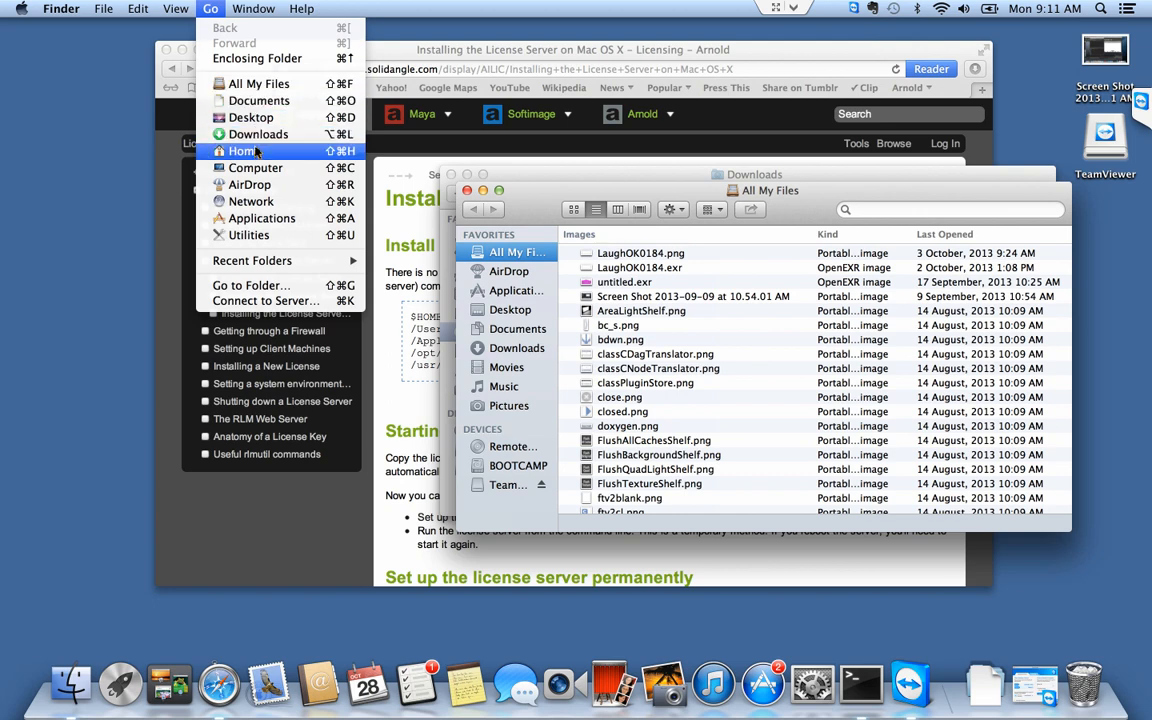
- Create a solidangle folder in the home folder and copy both license files into it
click(242, 151)
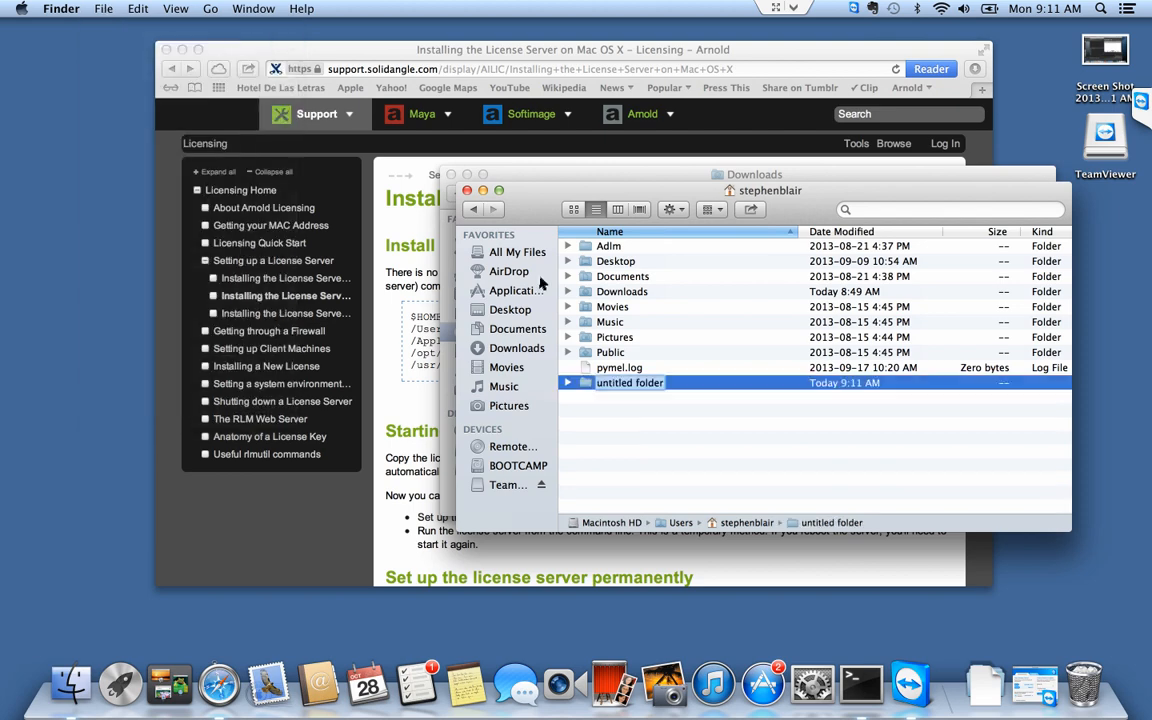
text(solidangle)
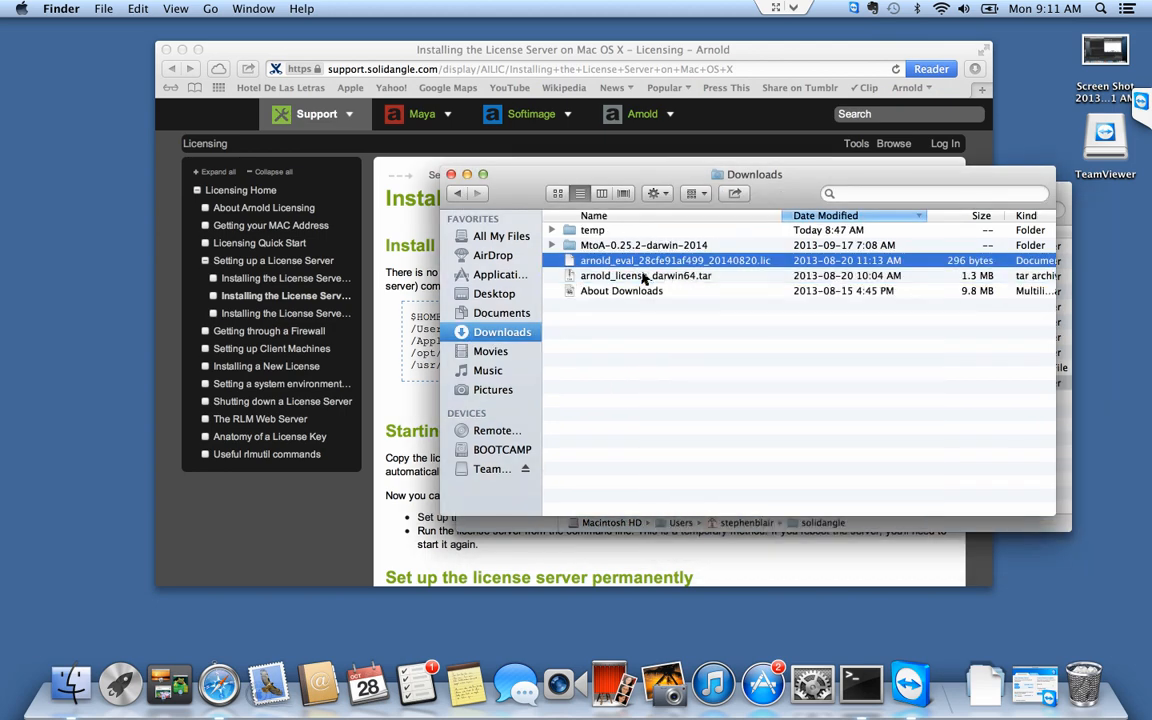
right_click(646, 275)
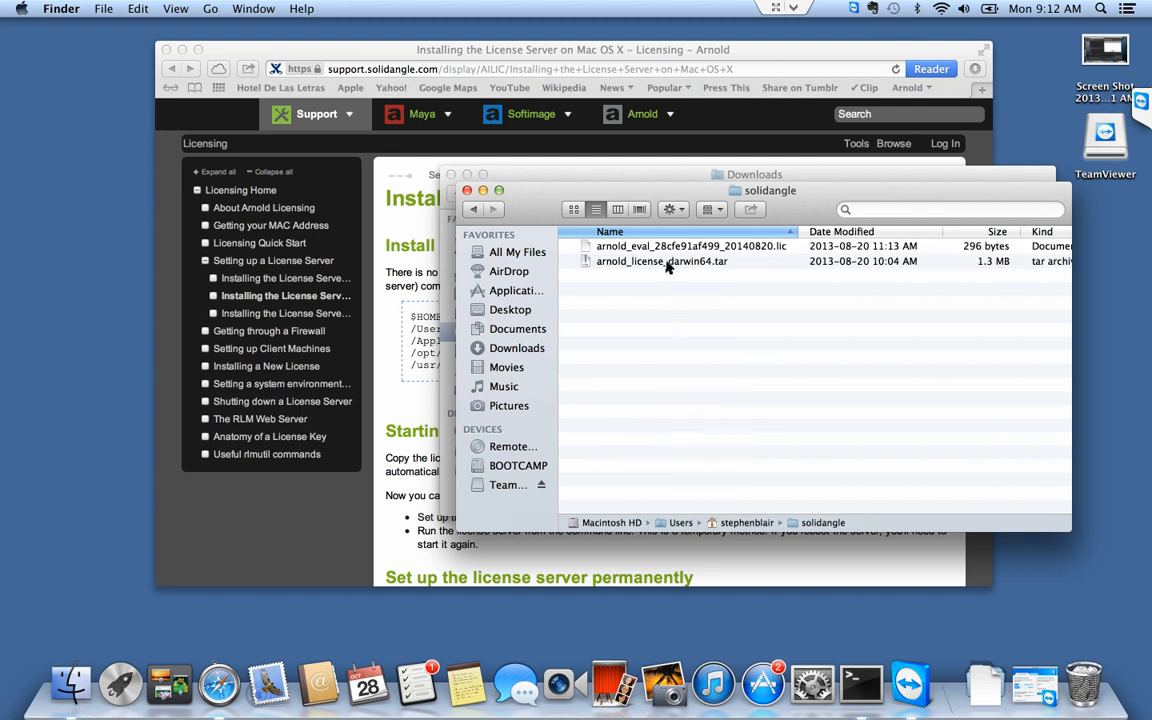
- Extract arnold_license_darwin64.tar and expand the folder to reveal rlm and solidangle.set
click(661, 261)
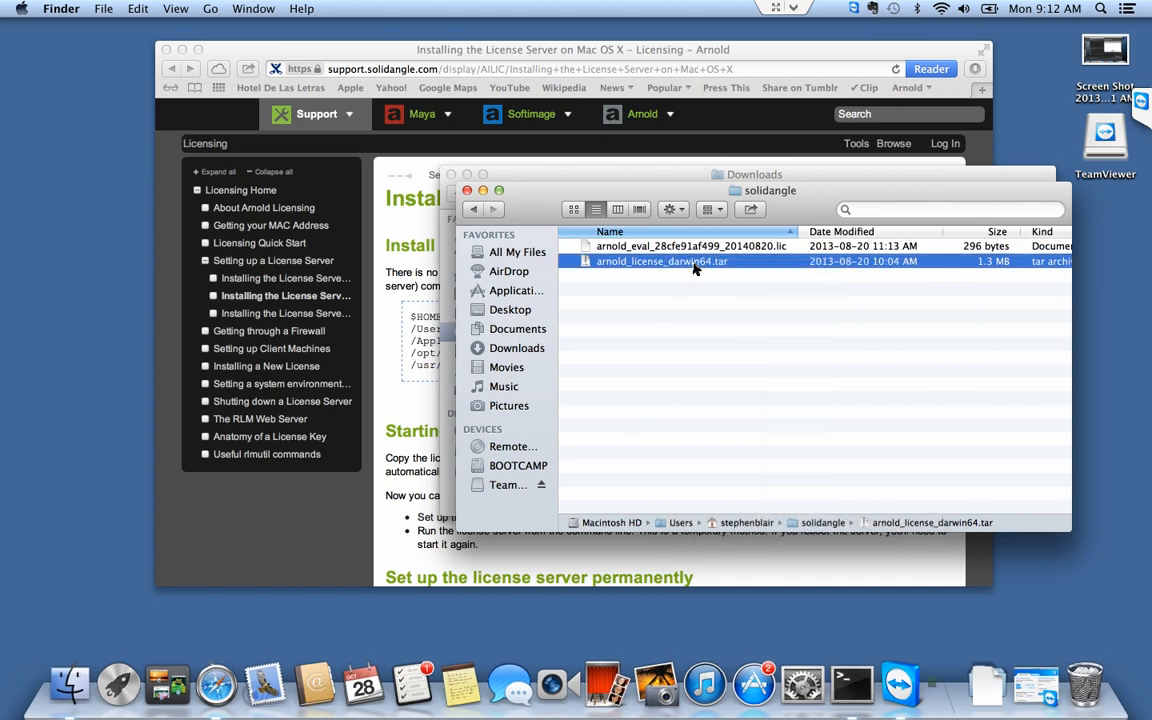
double_click(661, 261)
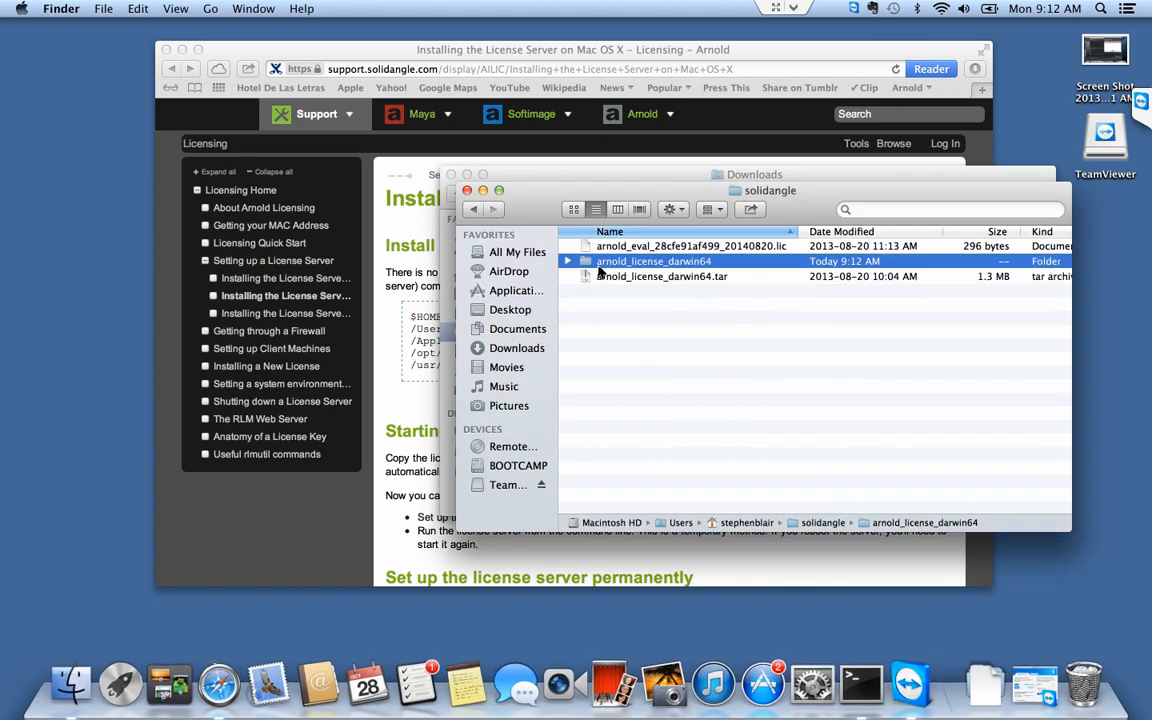
click(568, 261)
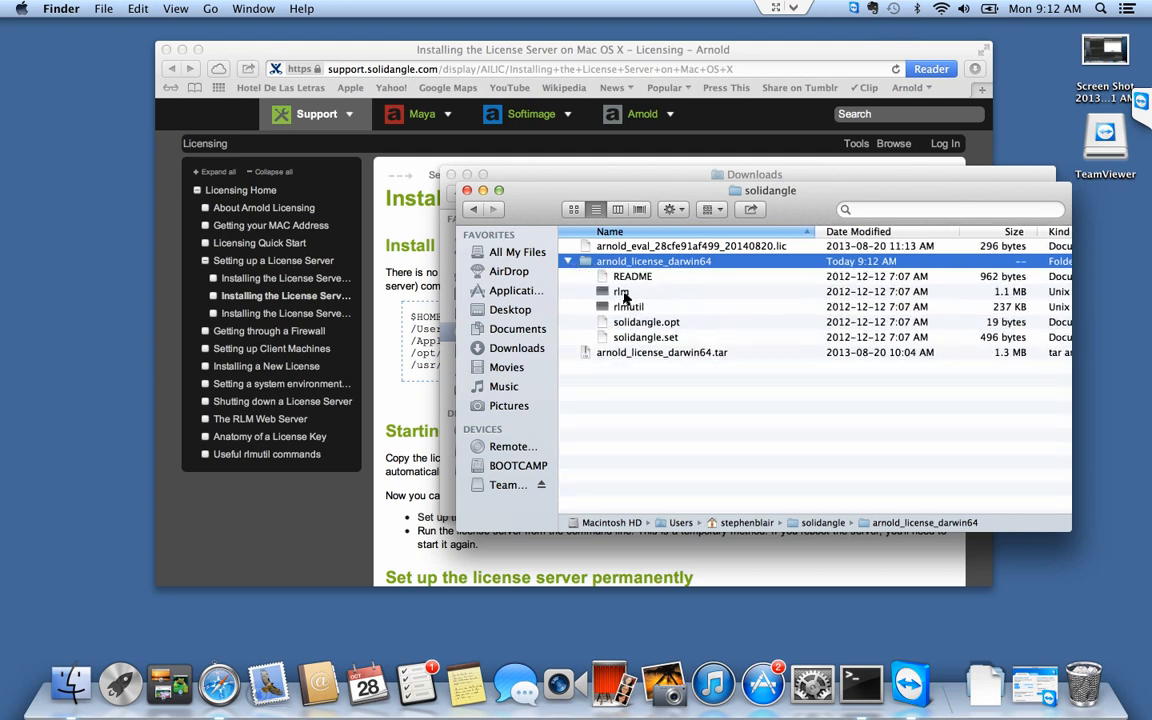
click(621, 291)
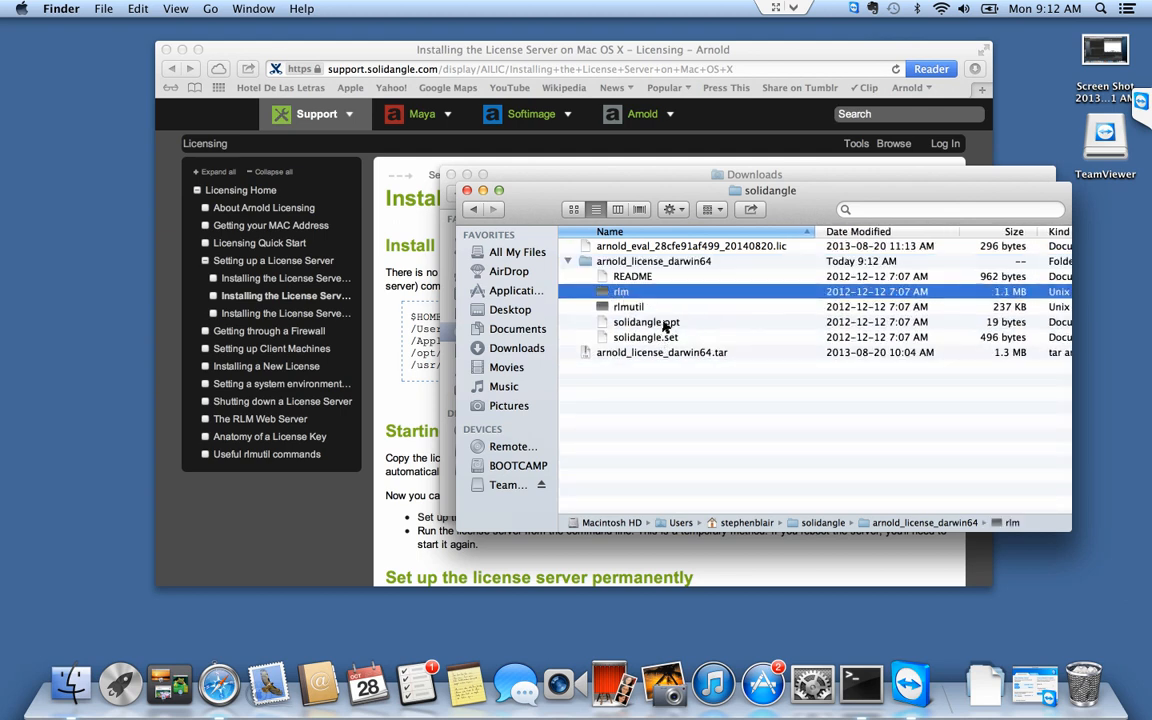
click(645, 337)
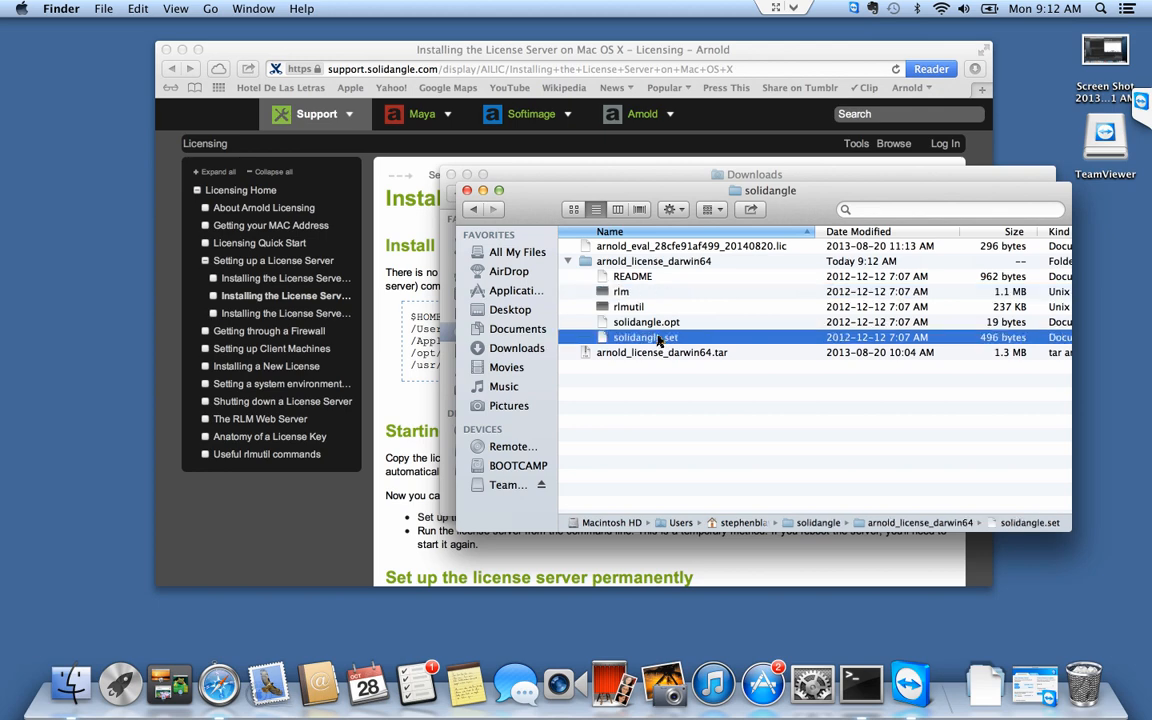
click(653, 261)
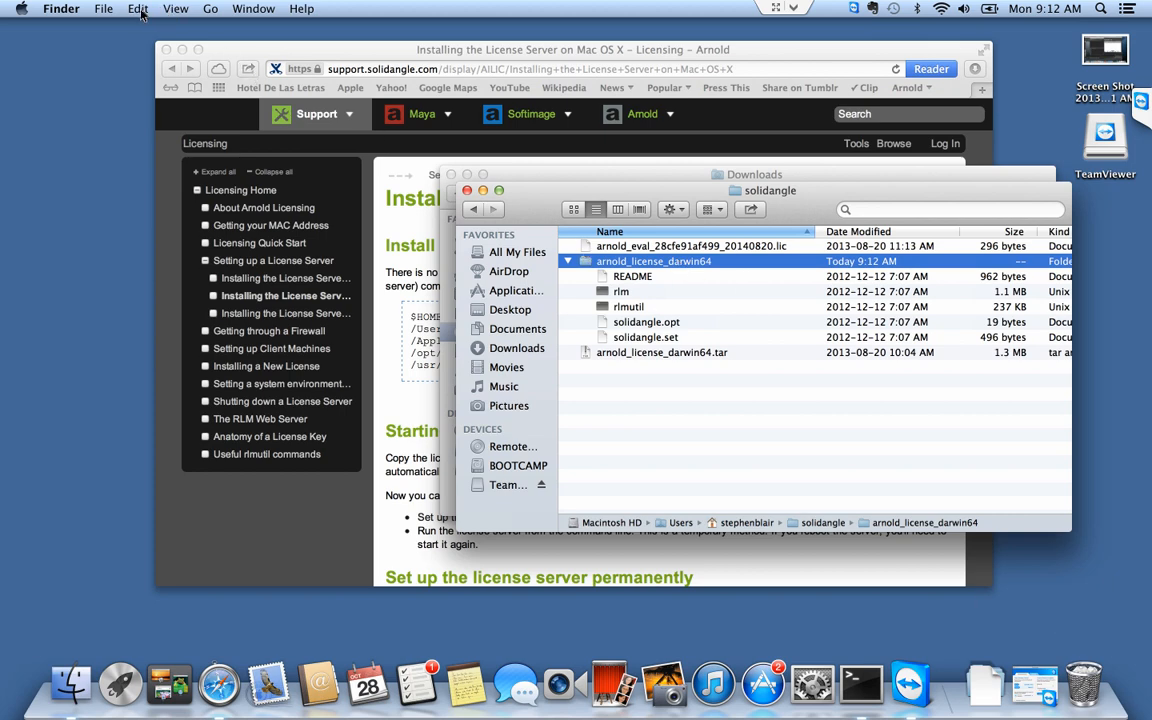
- Rename arnold_license_darwin64 to RLM and paste a copy of the .lic file inside
click(138, 8)
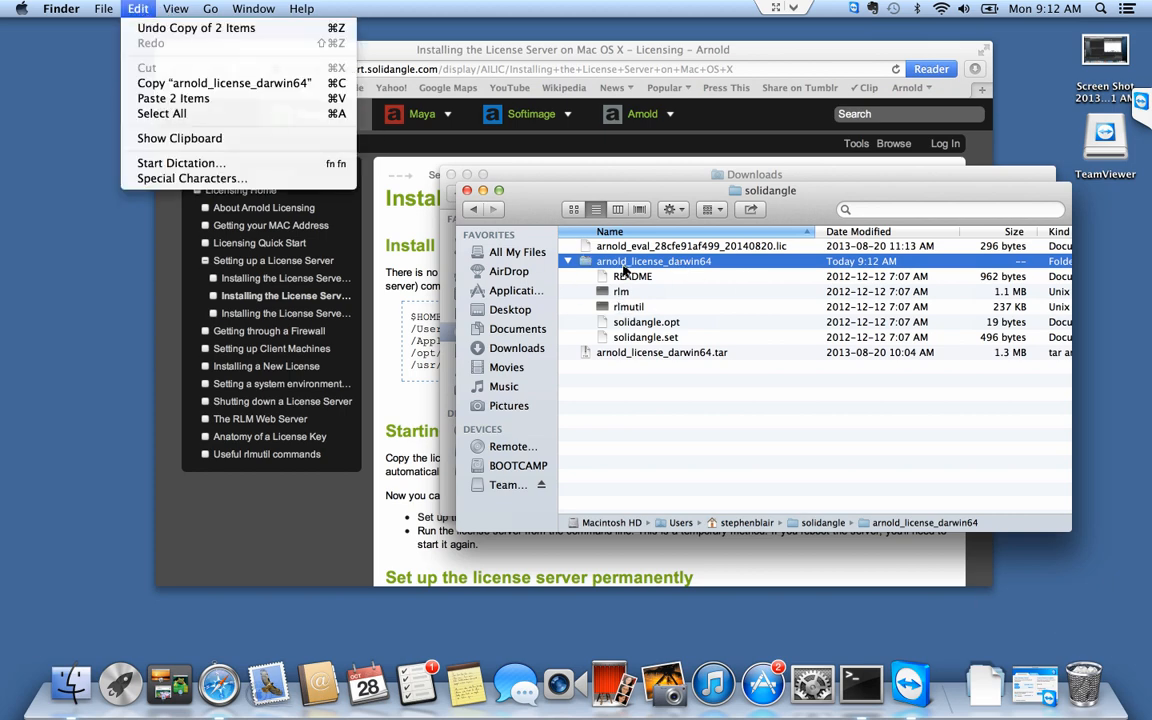
click(655, 261)
text(RLM)
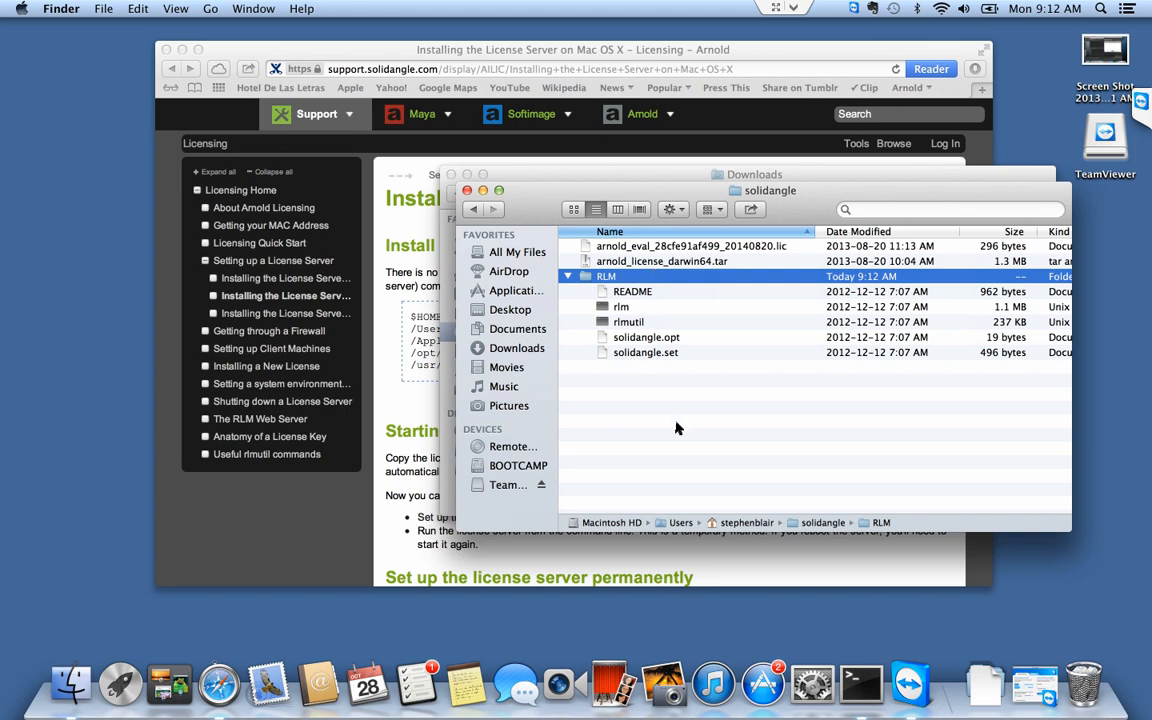
click(694, 246)
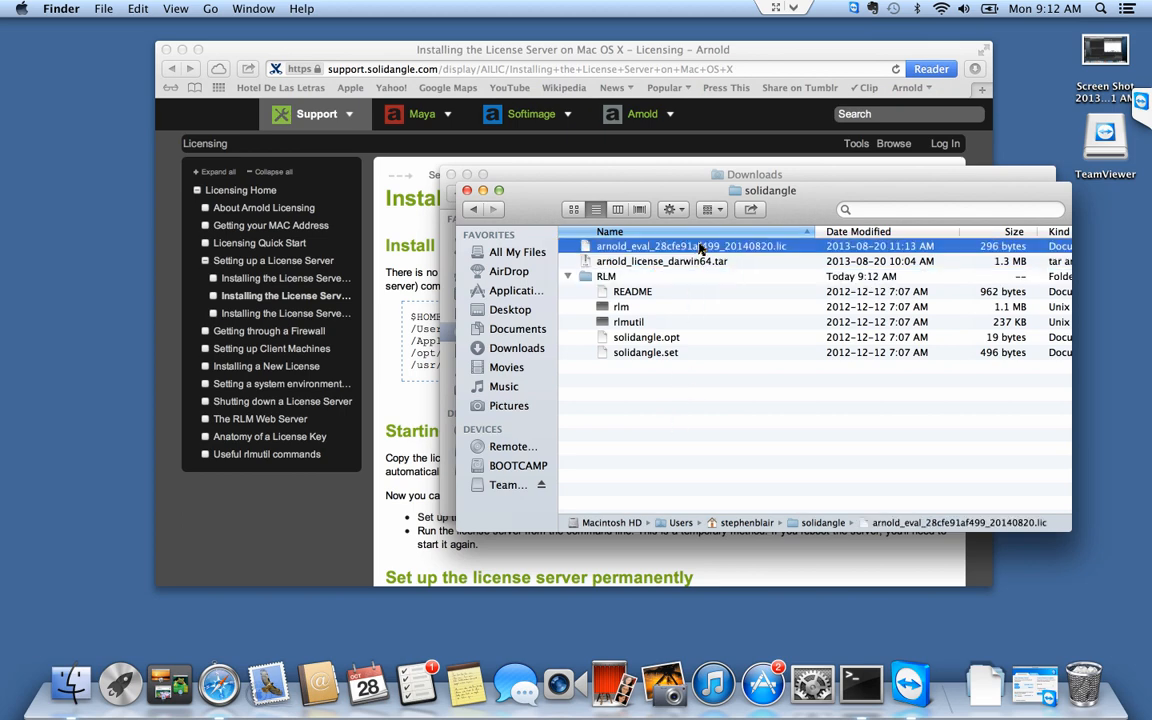
right_click(690, 246)
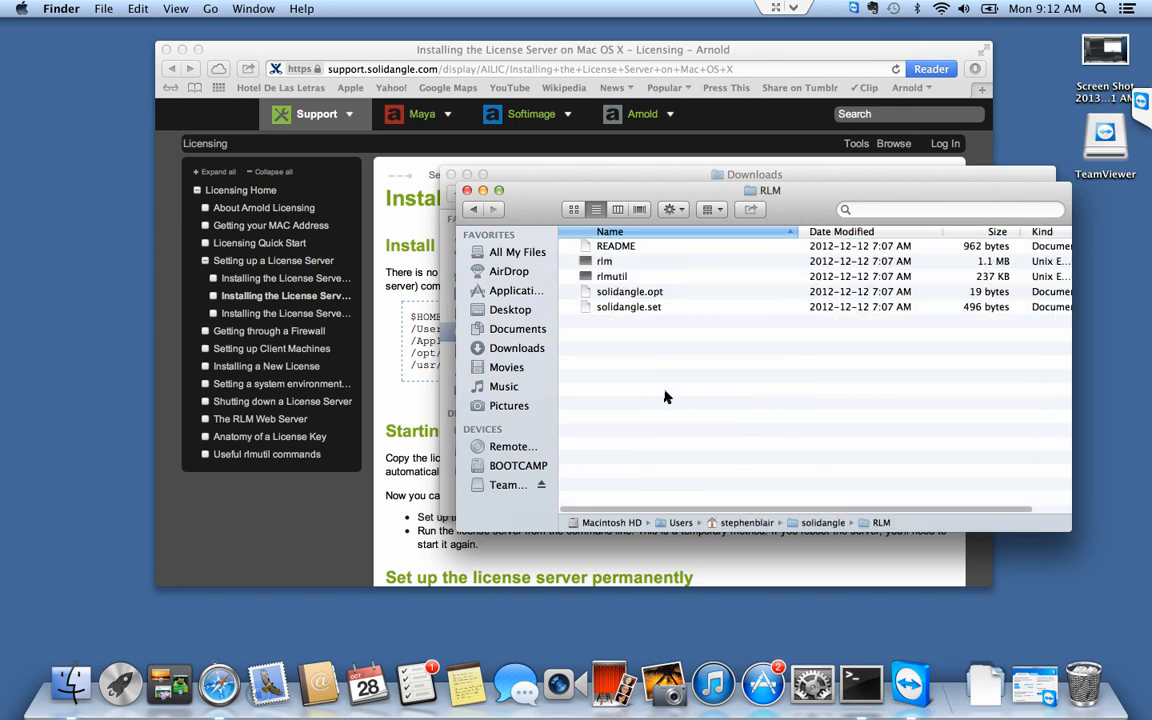
right_click(665, 395)
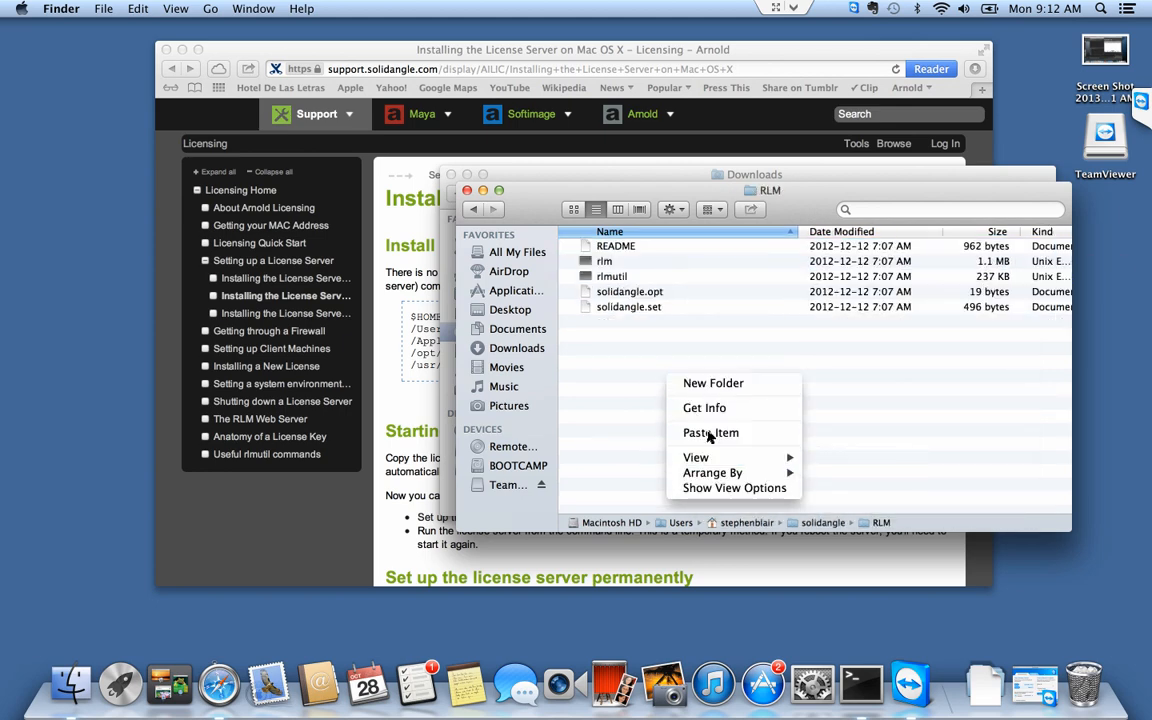
click(711, 432)
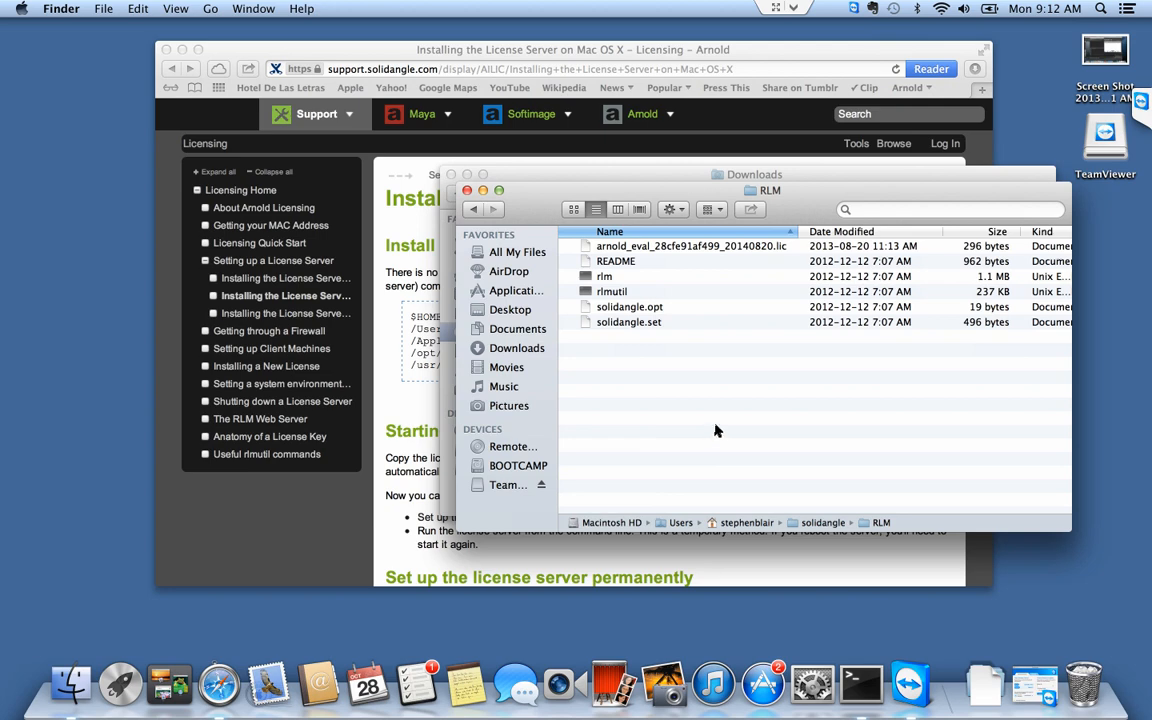
mouse_move(861, 685)
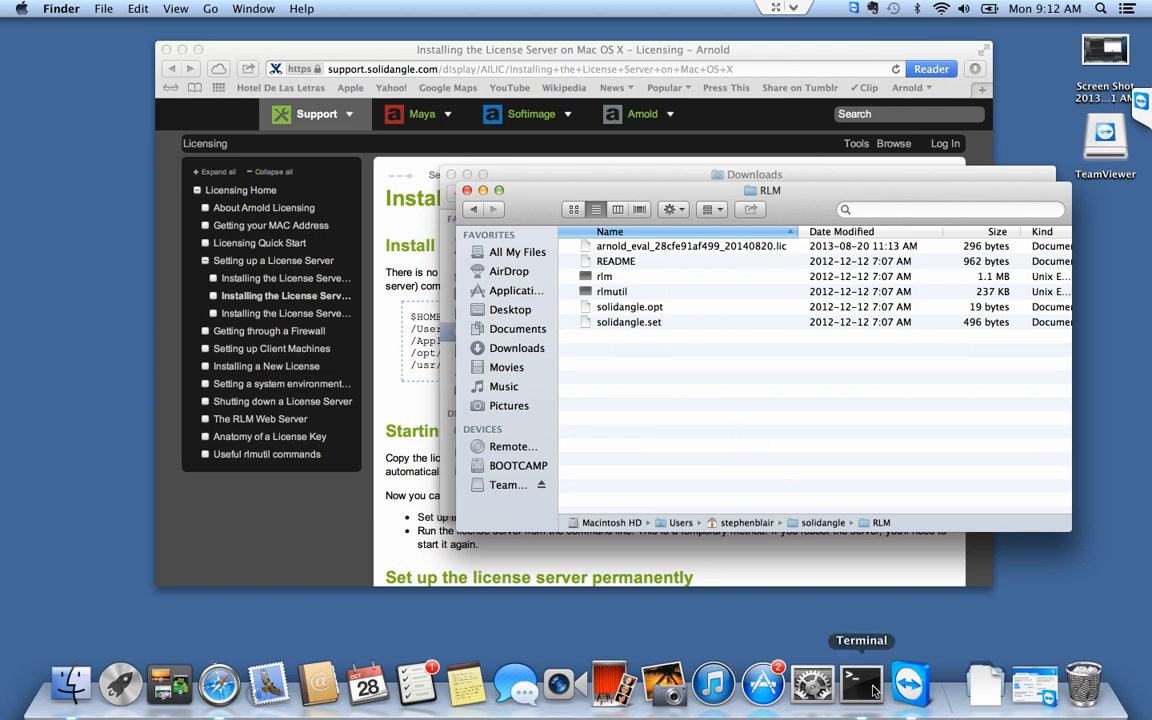
- In Terminal, cd into solidangle/RLM, list its files, and enter ./rlm at the prompt
click(861, 684)
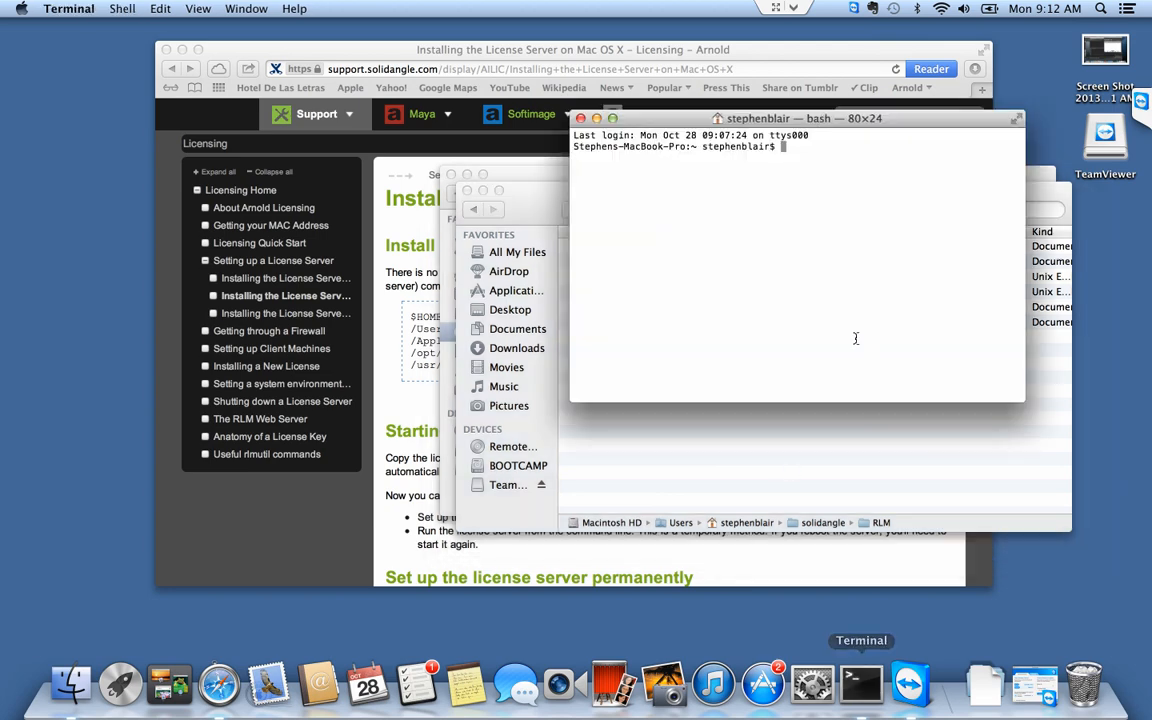
text(pwd)
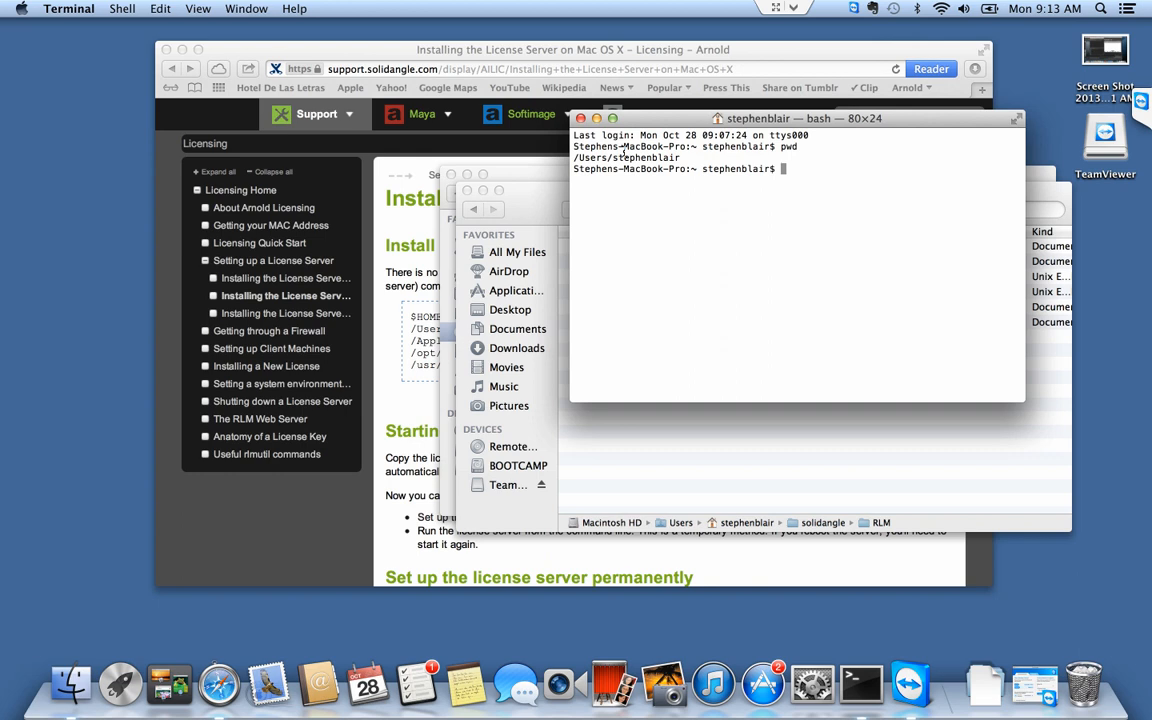
text(cd so)
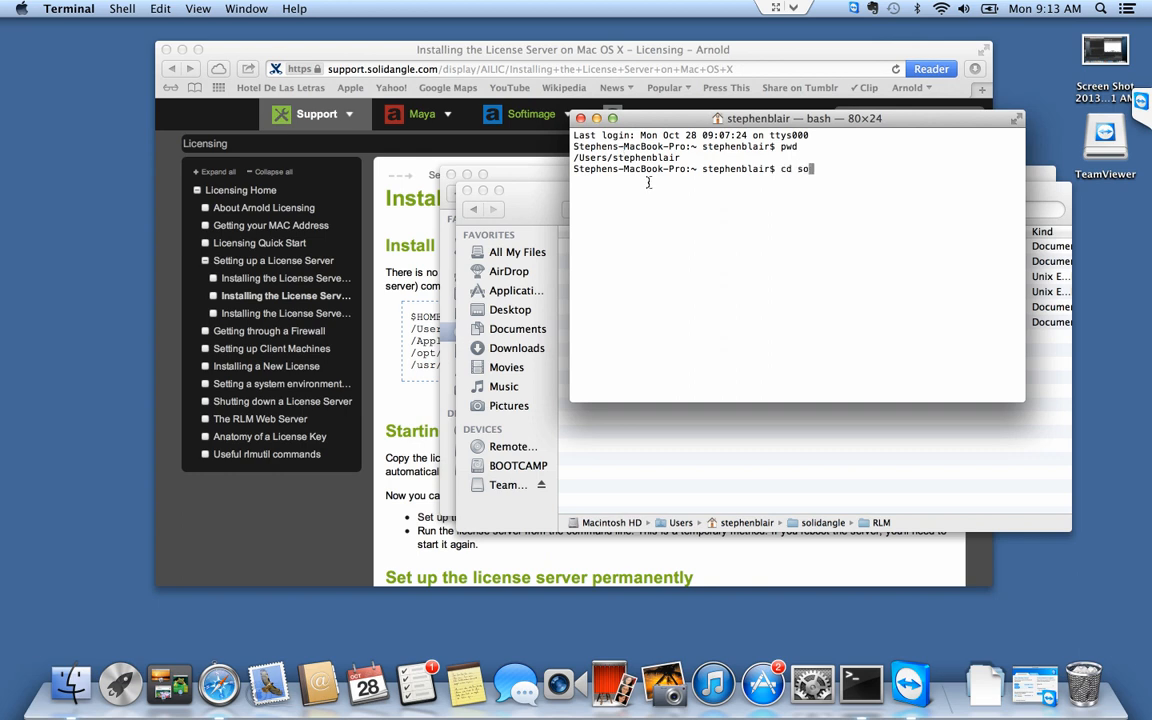
text(lidangle/RLM)
text(ls)
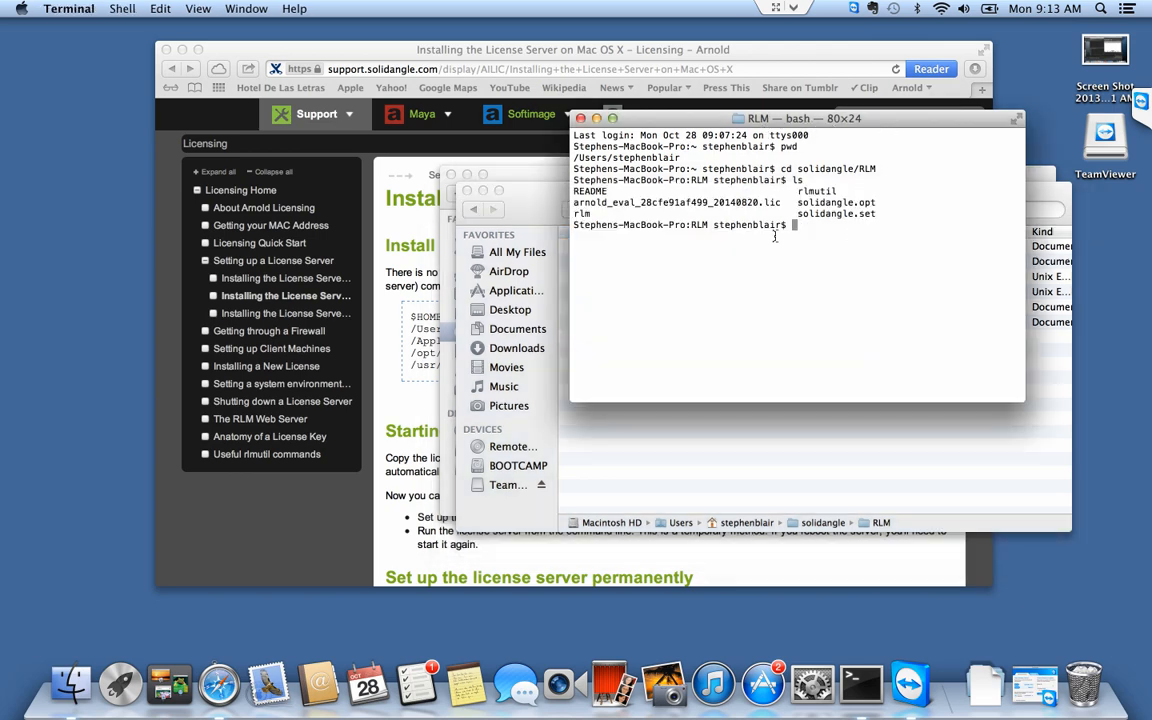
text(./rlm)
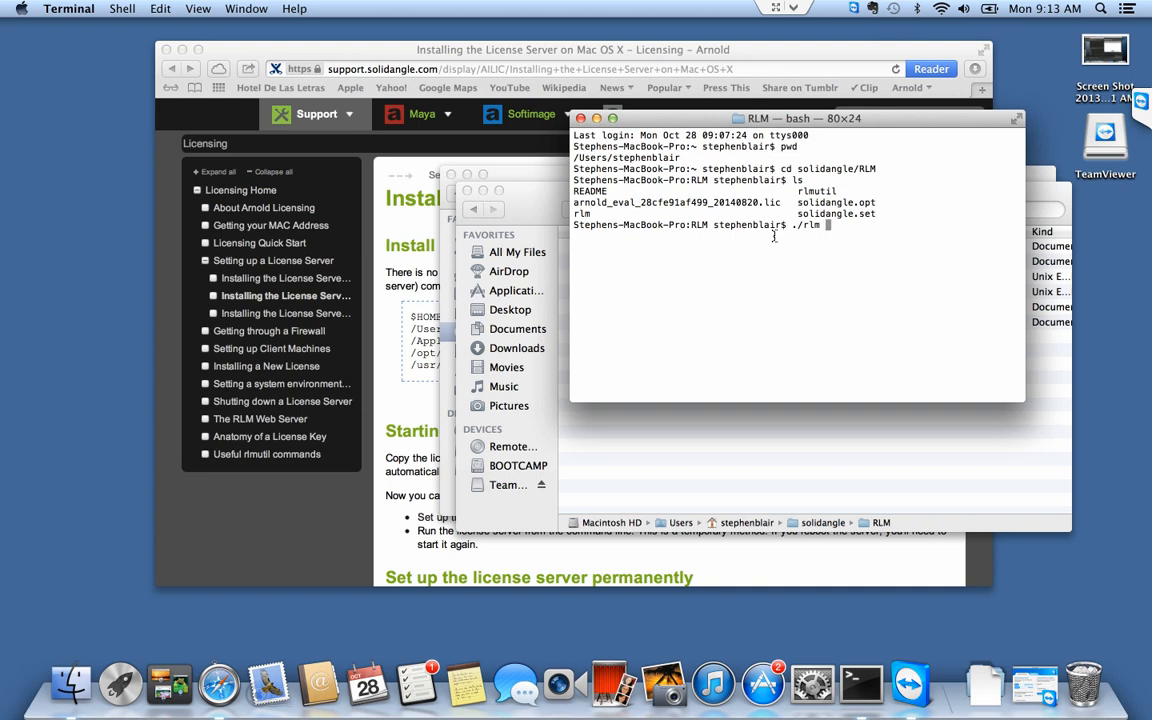
- Run ./rlm -dlog to /Users/stephen/solidangle/RLM/solidangle.log in the background
text(-)
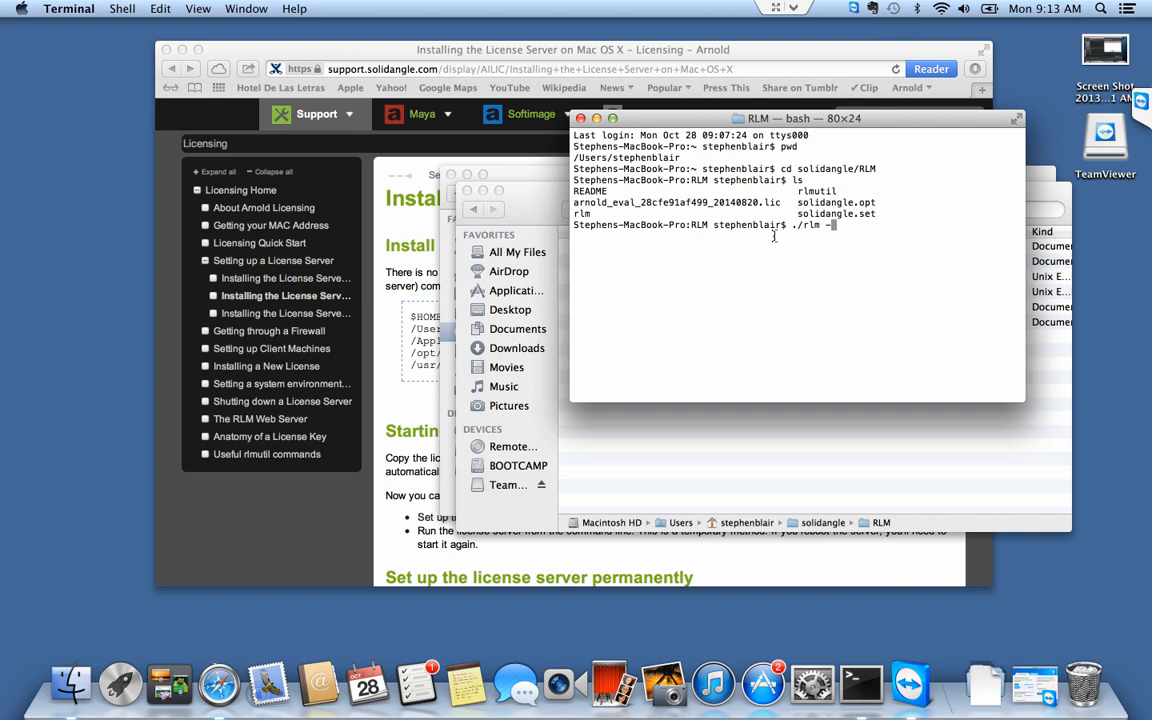
text(log)
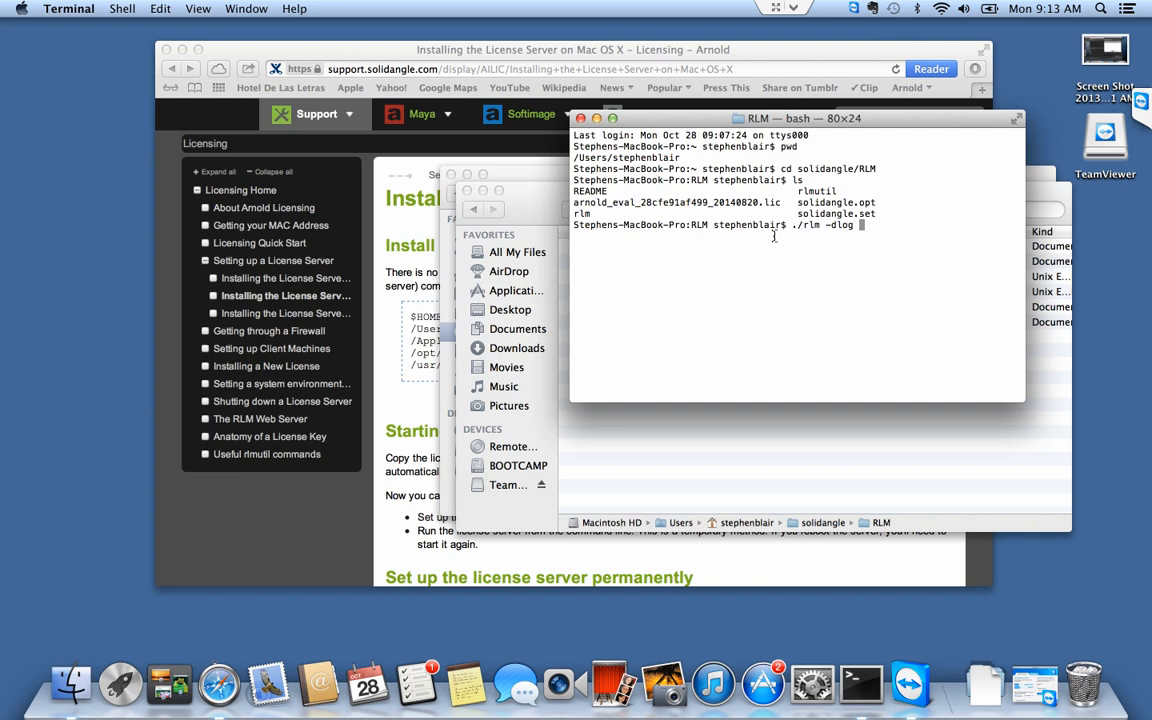
text(+)
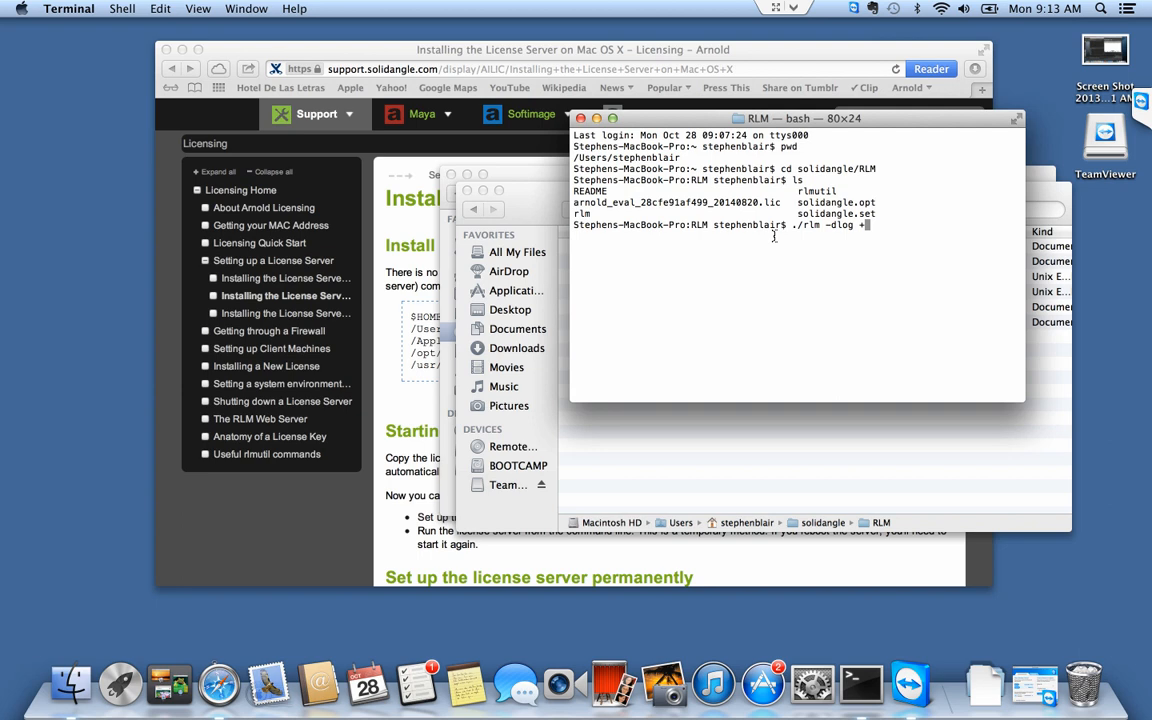
text(C:/)
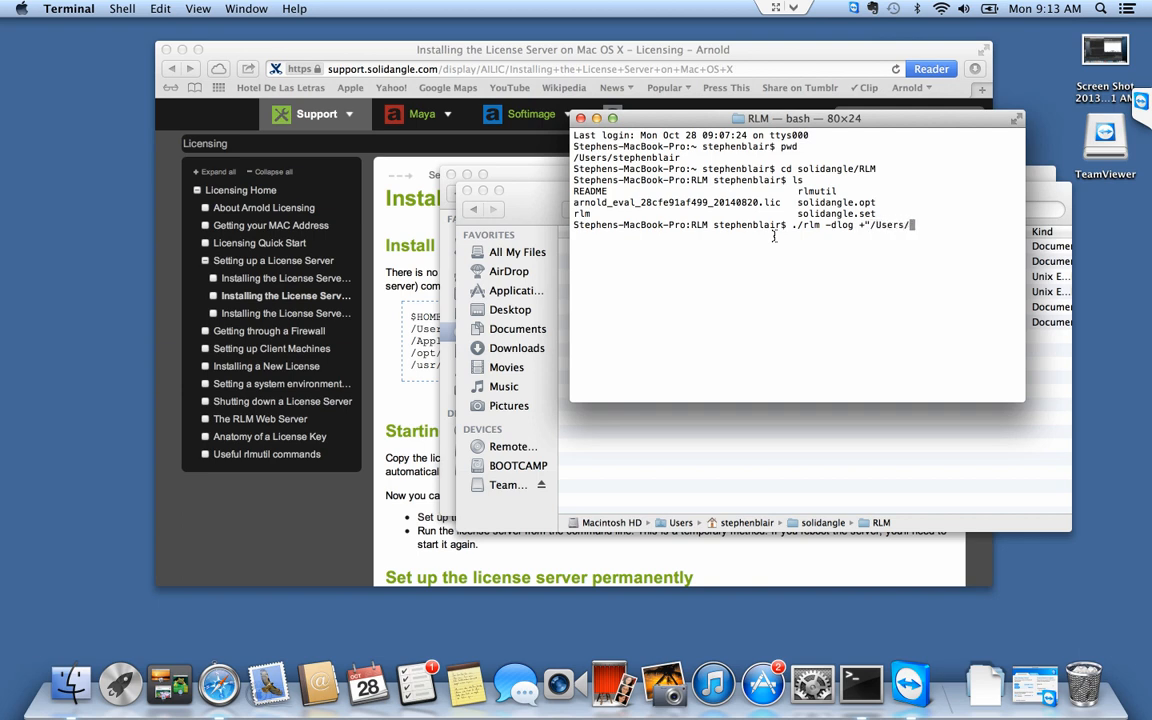
text(soli)
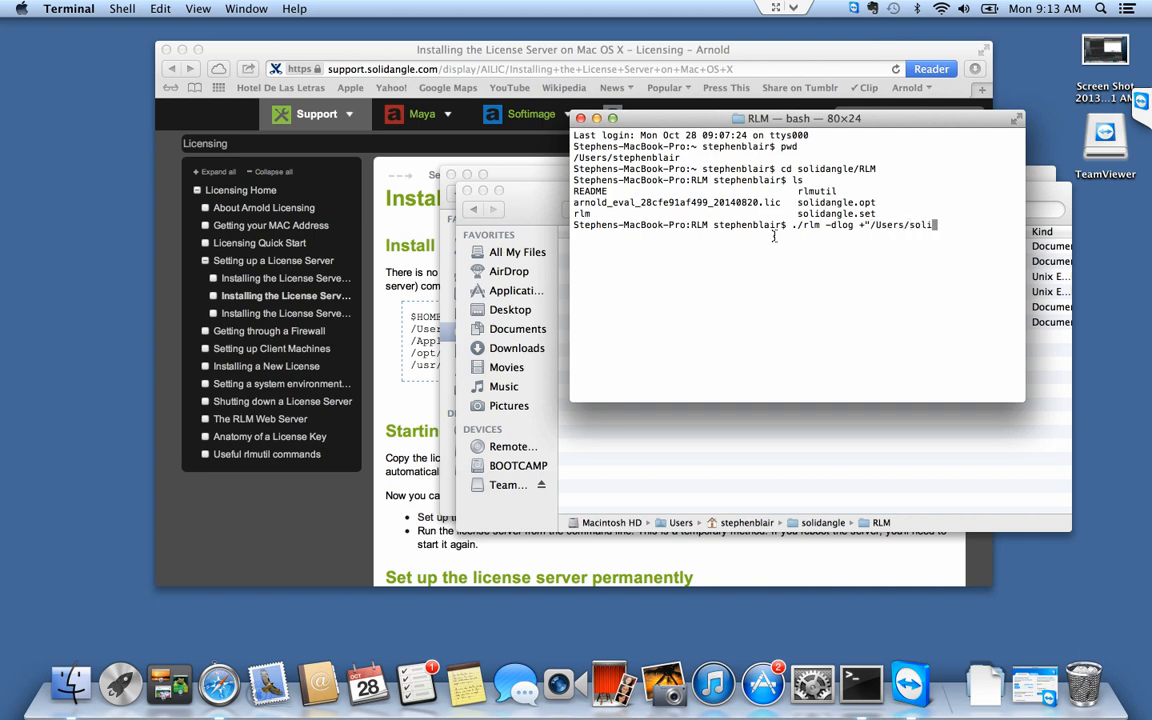
text(stephen)
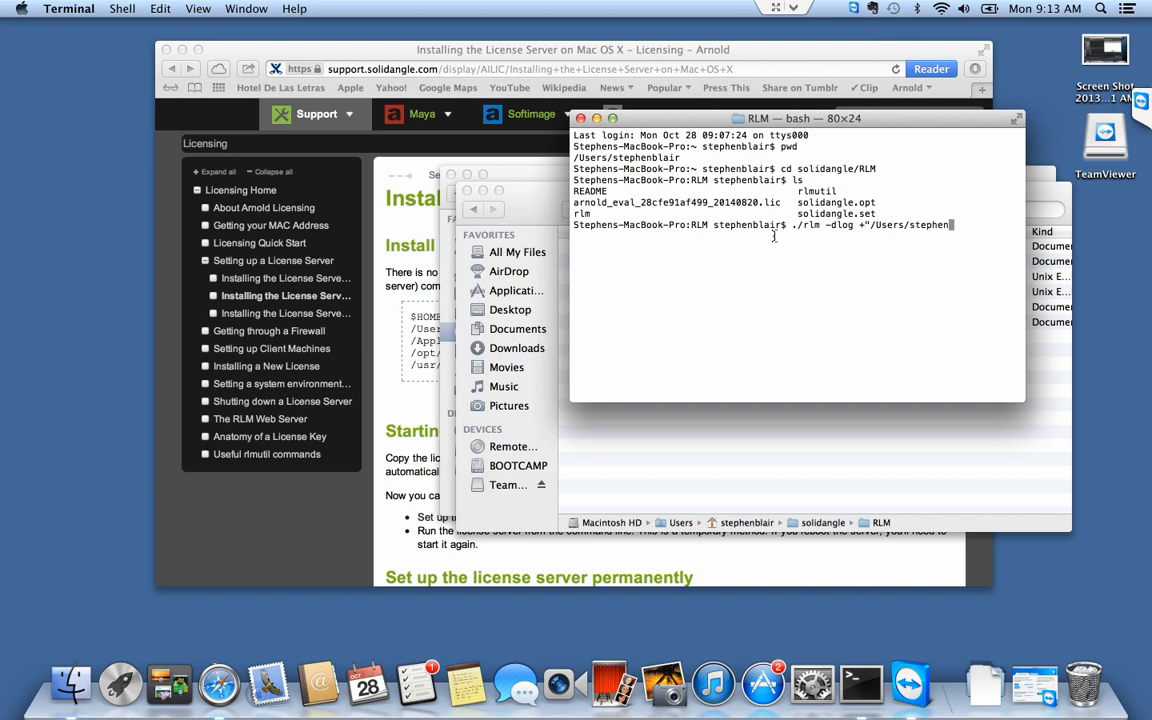
text(/)
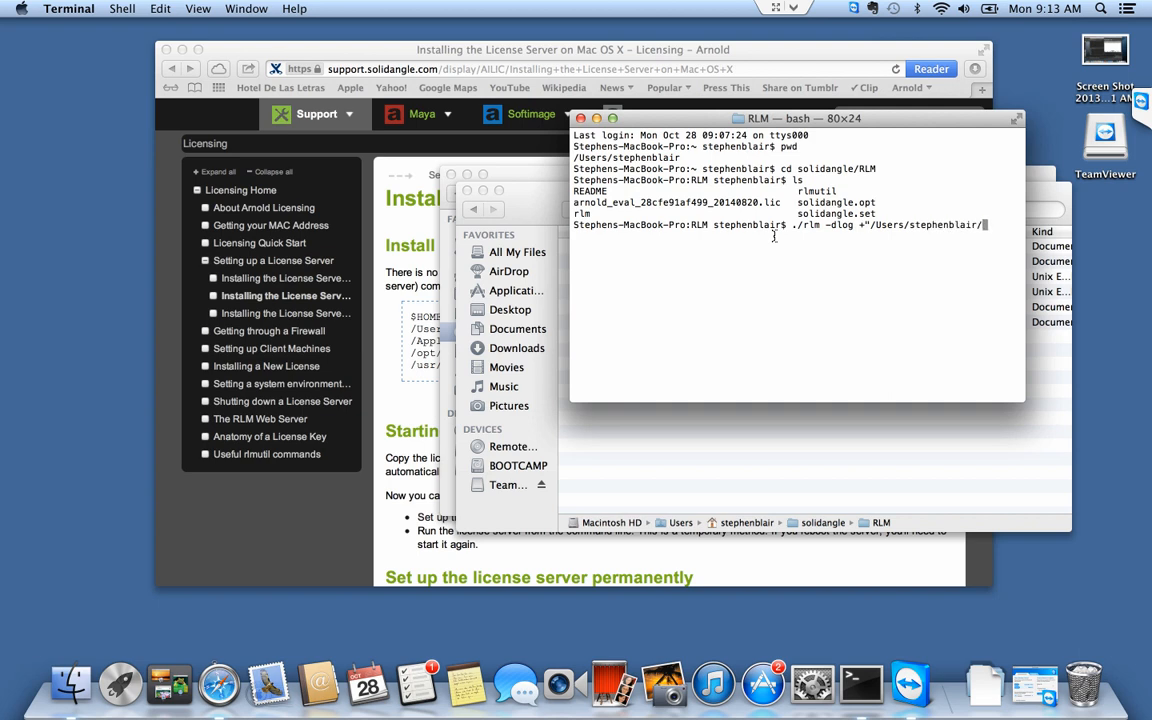
text(solidangle/)
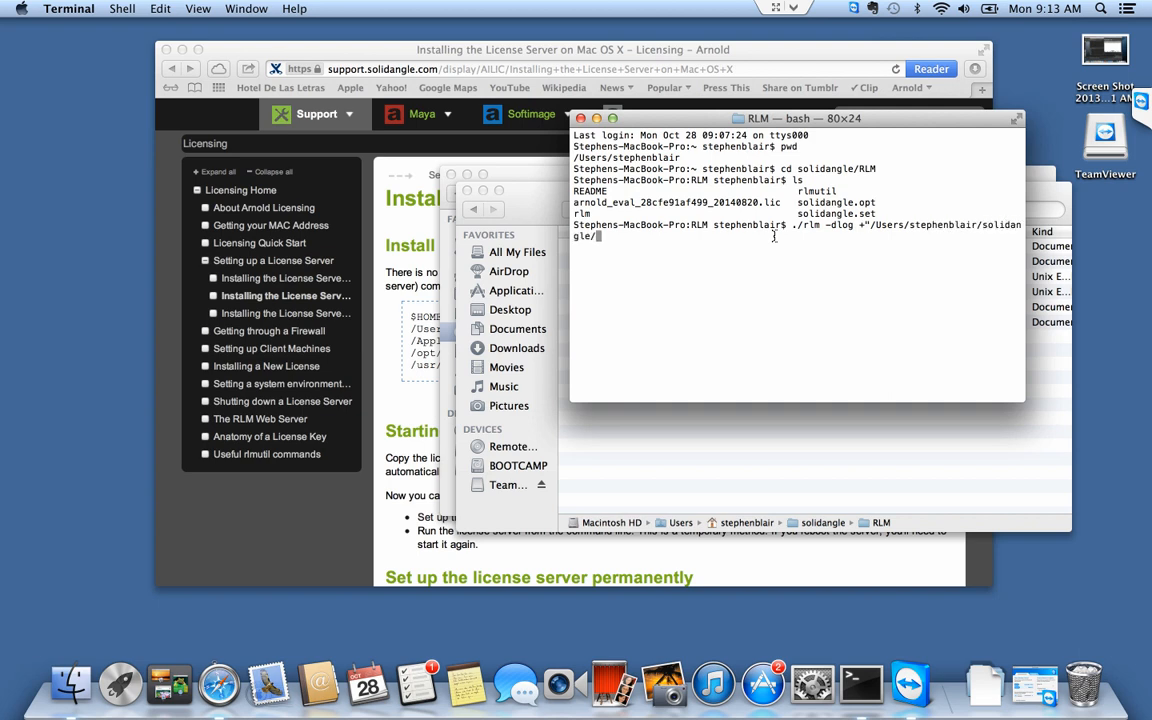
text(RLM/)
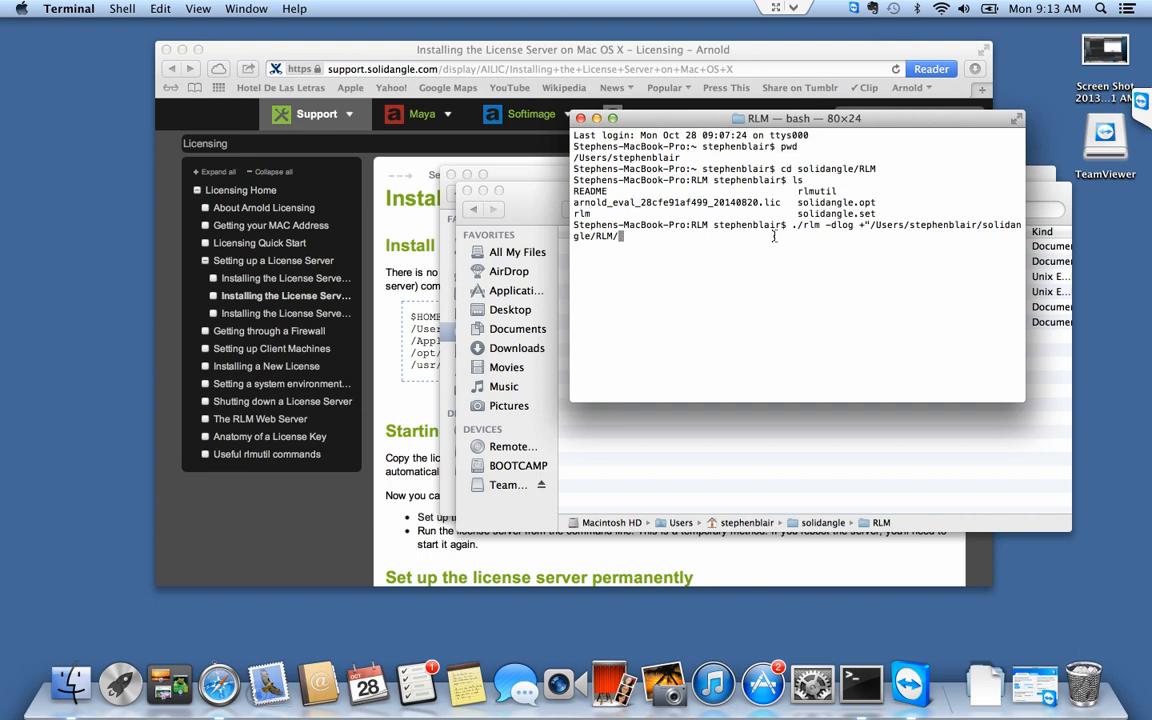
text(solidangle.log")
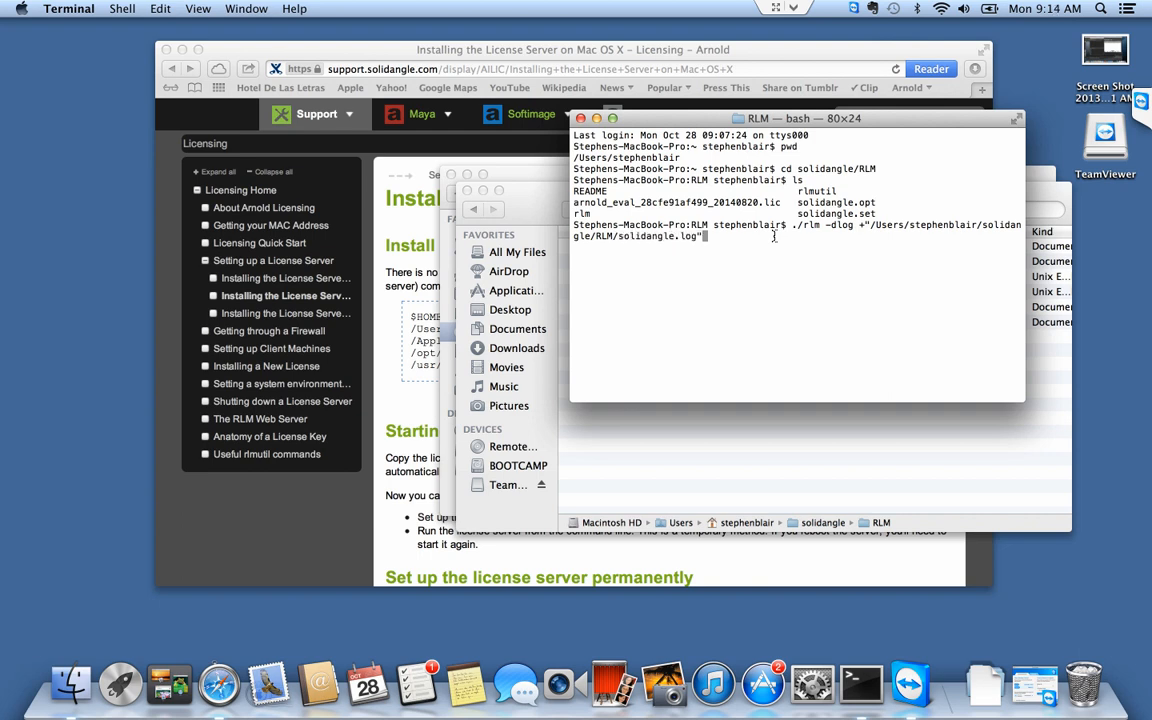
text(&)
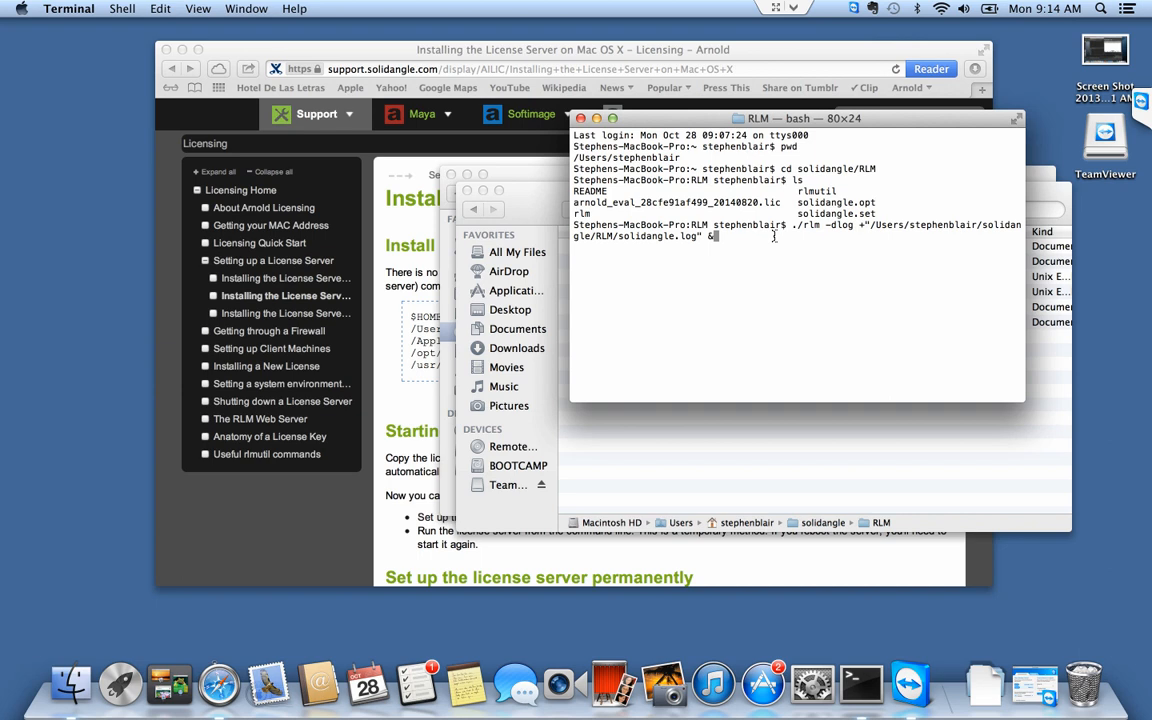
key(enter)
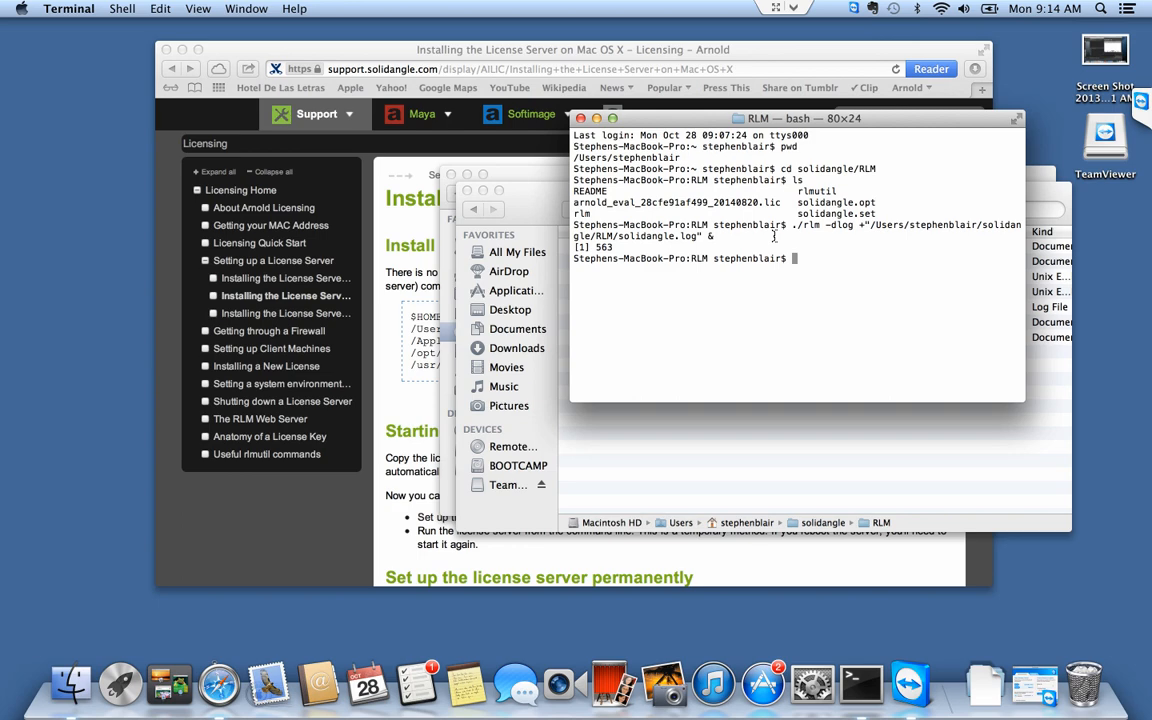
mouse_move(313, 53)
text(local)
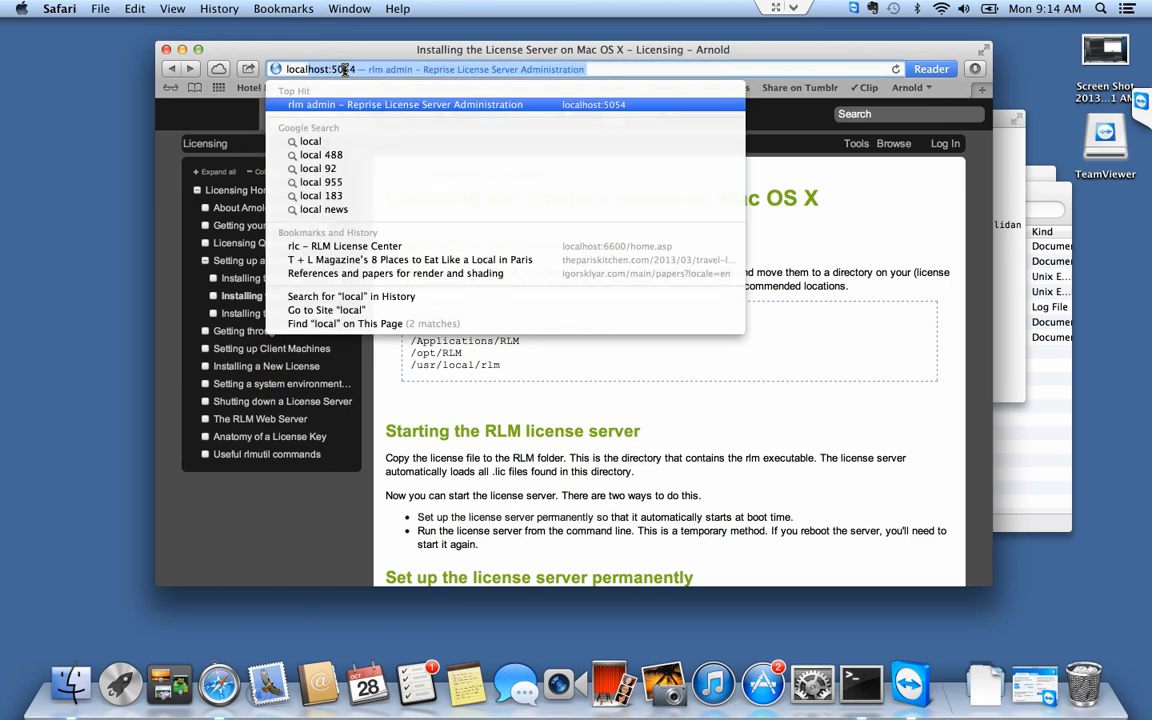
- Open the 'rlm admin' page at localhost:5054 in Safari
click(405, 104)
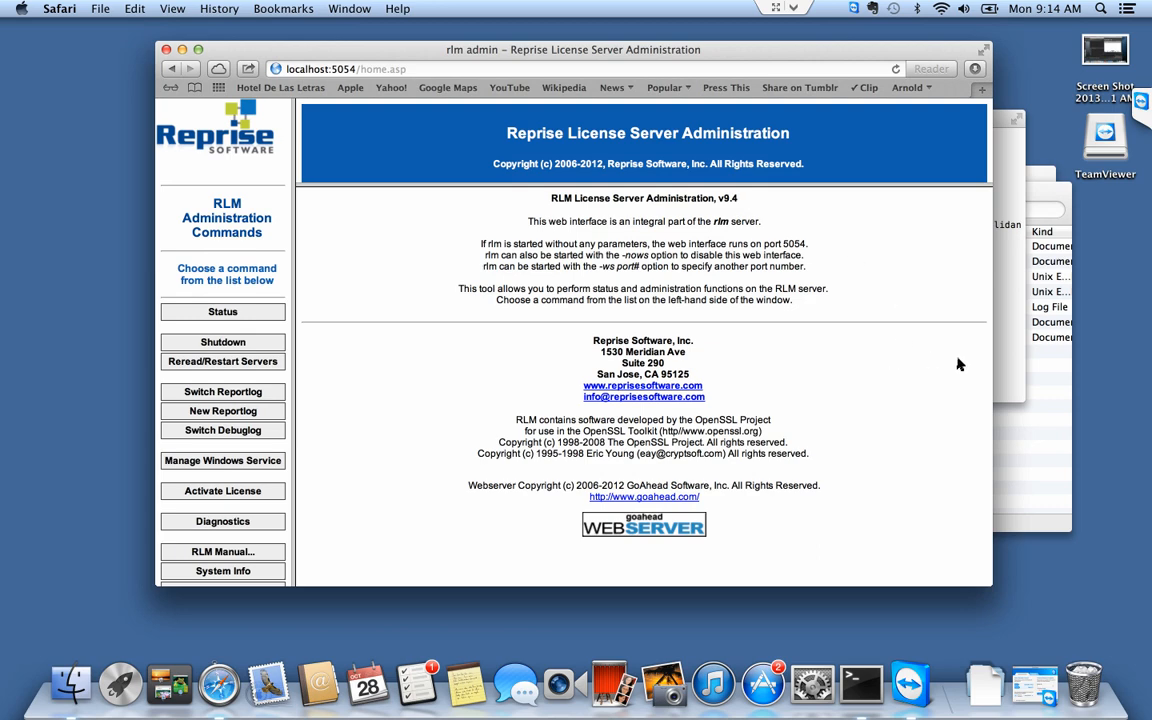
mouse_move(365, 347)
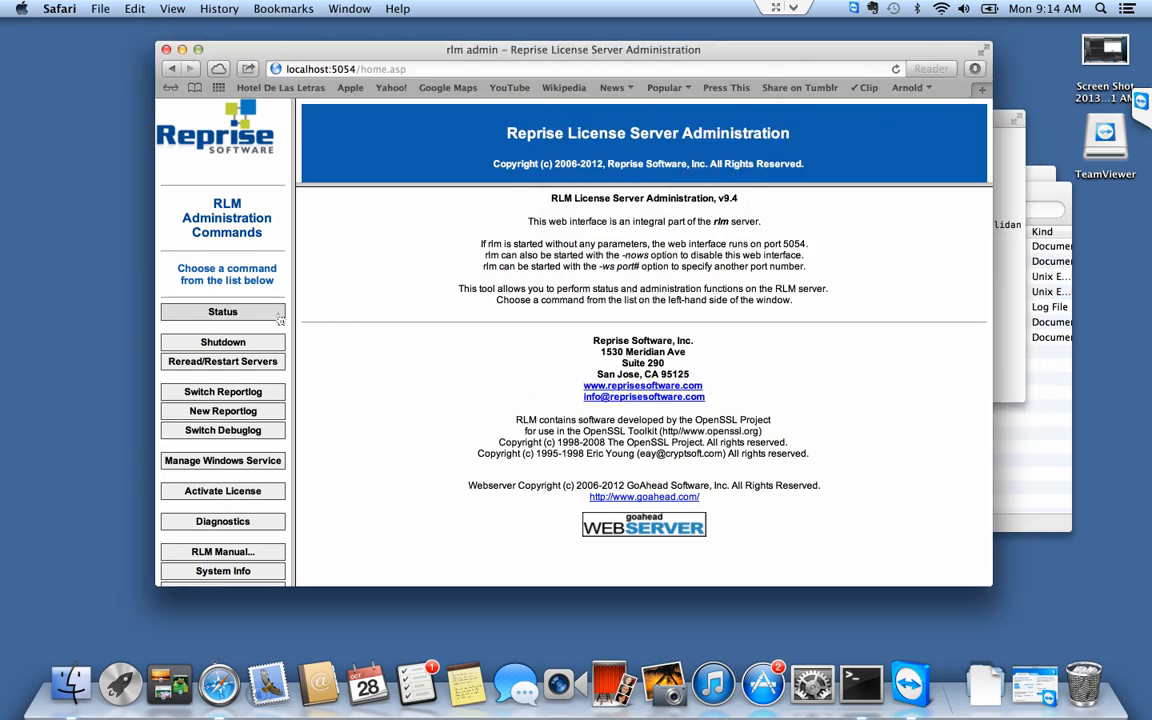
- View Status and the debug log, confirming the solidangle ISV server is running
click(222, 311)
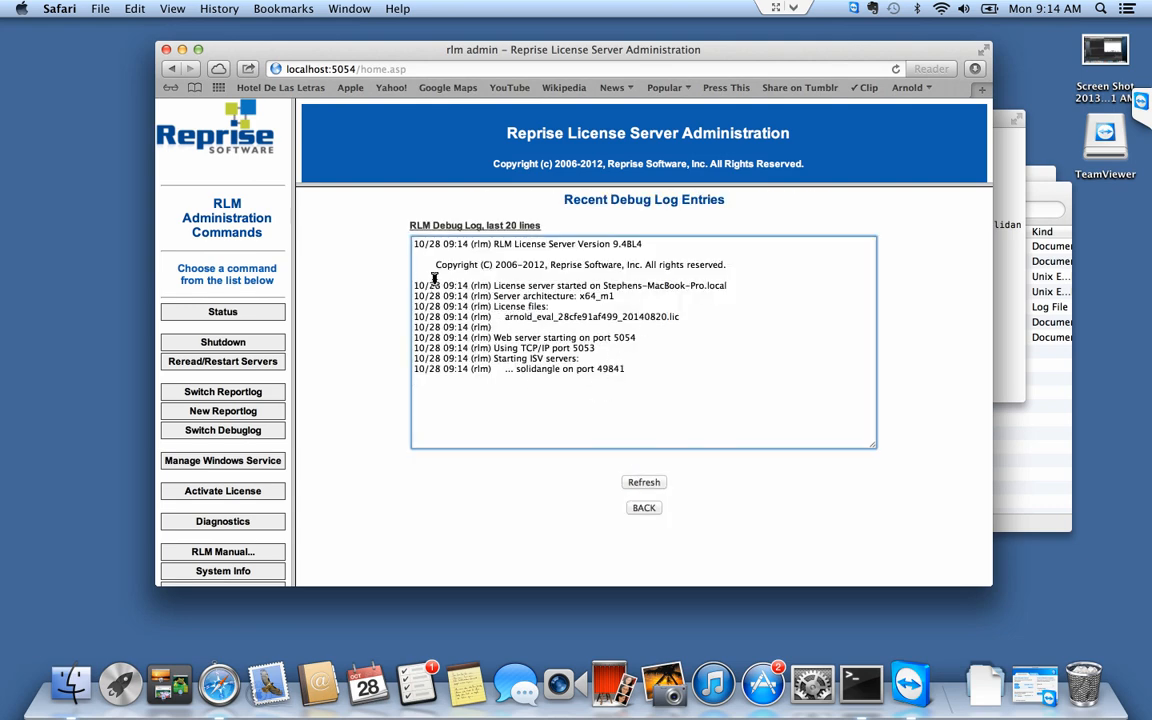
click(222, 311)
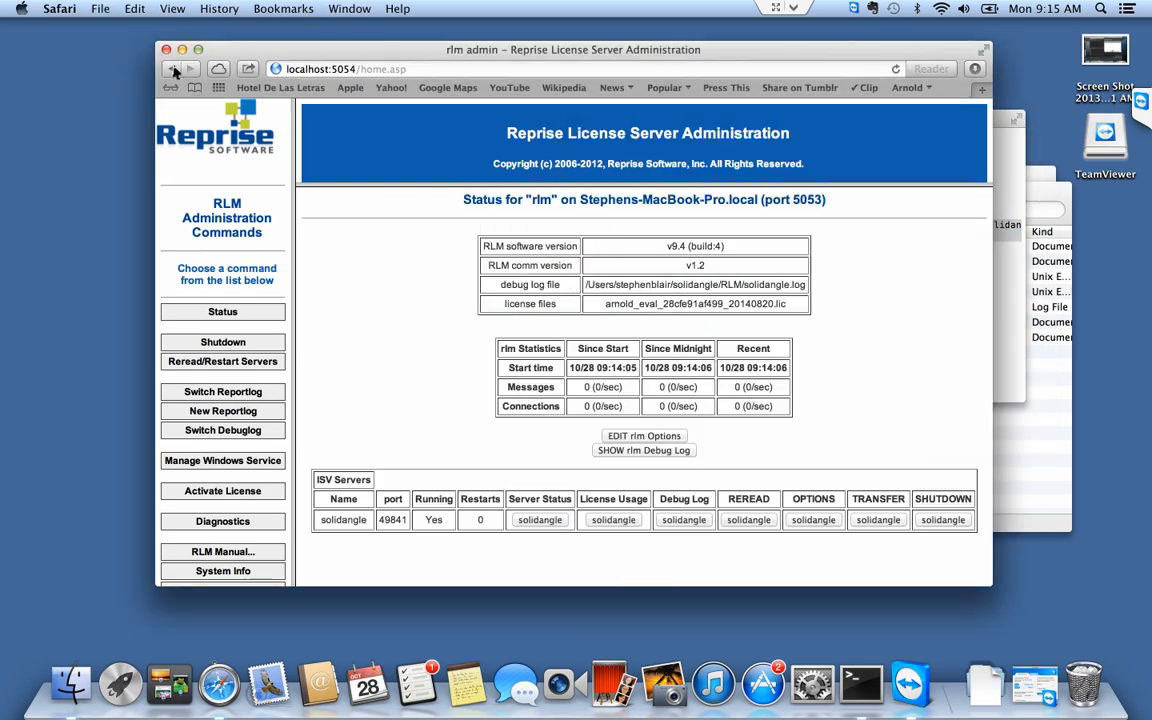
- Go back to the installation guide and scroll to 'Set up the license server permanently'
click(172, 69)
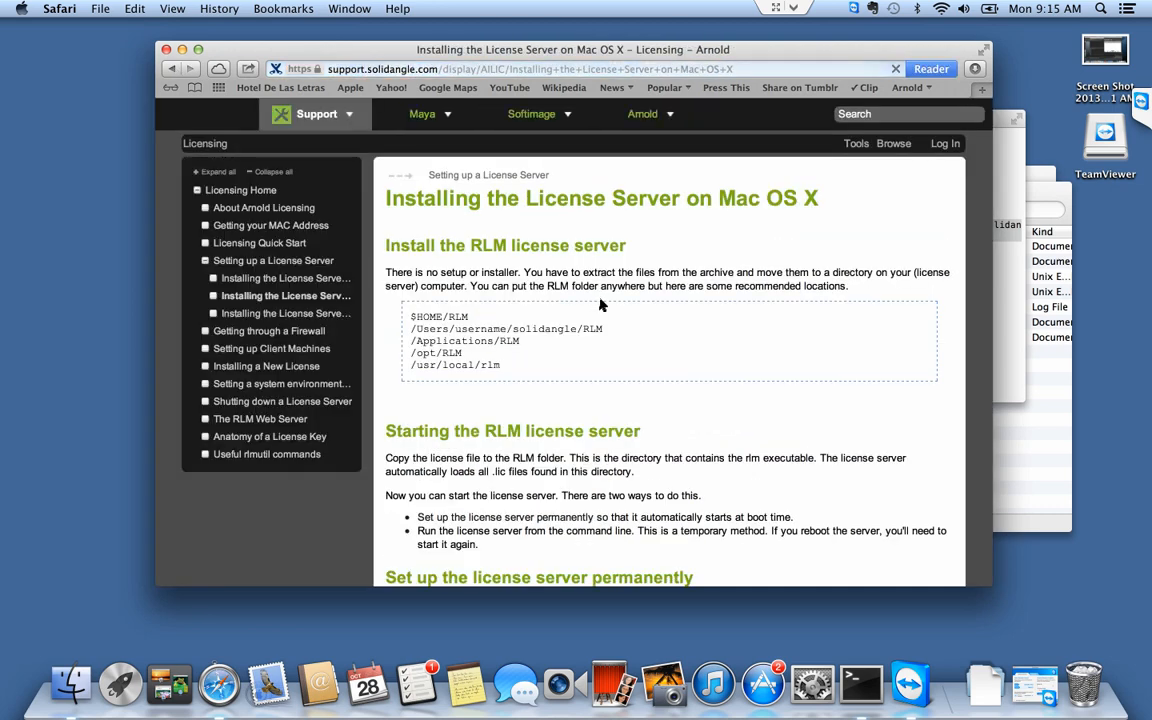
scroll(down, 3)
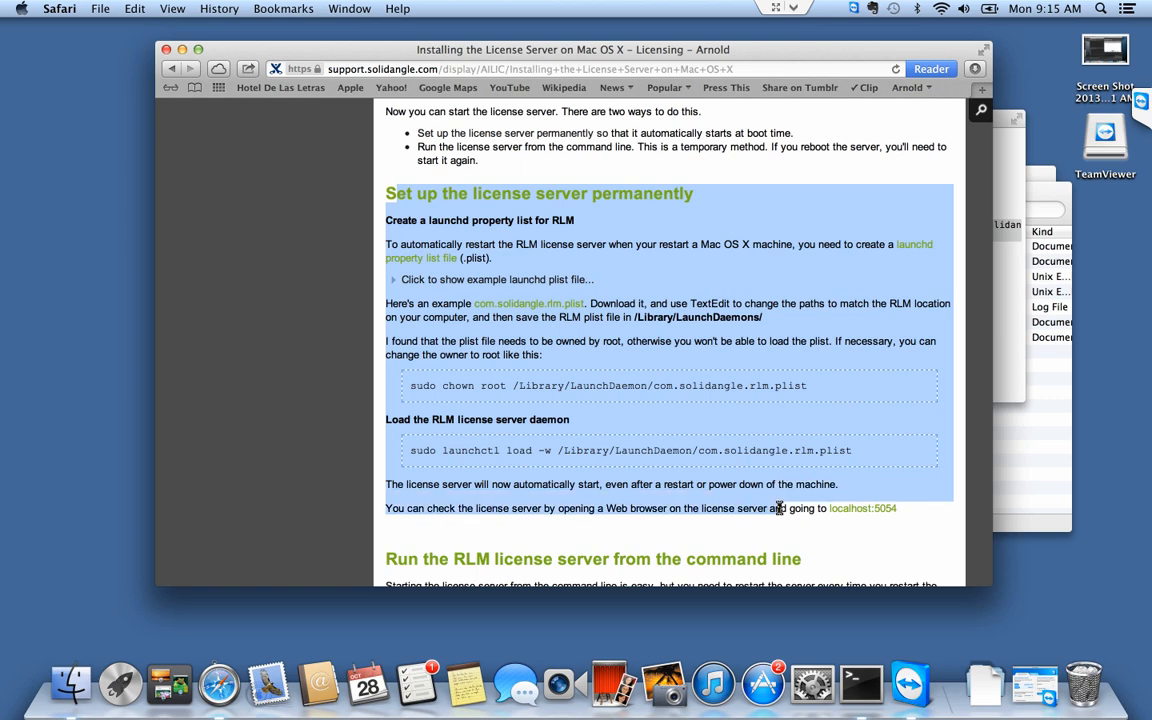
mouse_move(1005, 667)
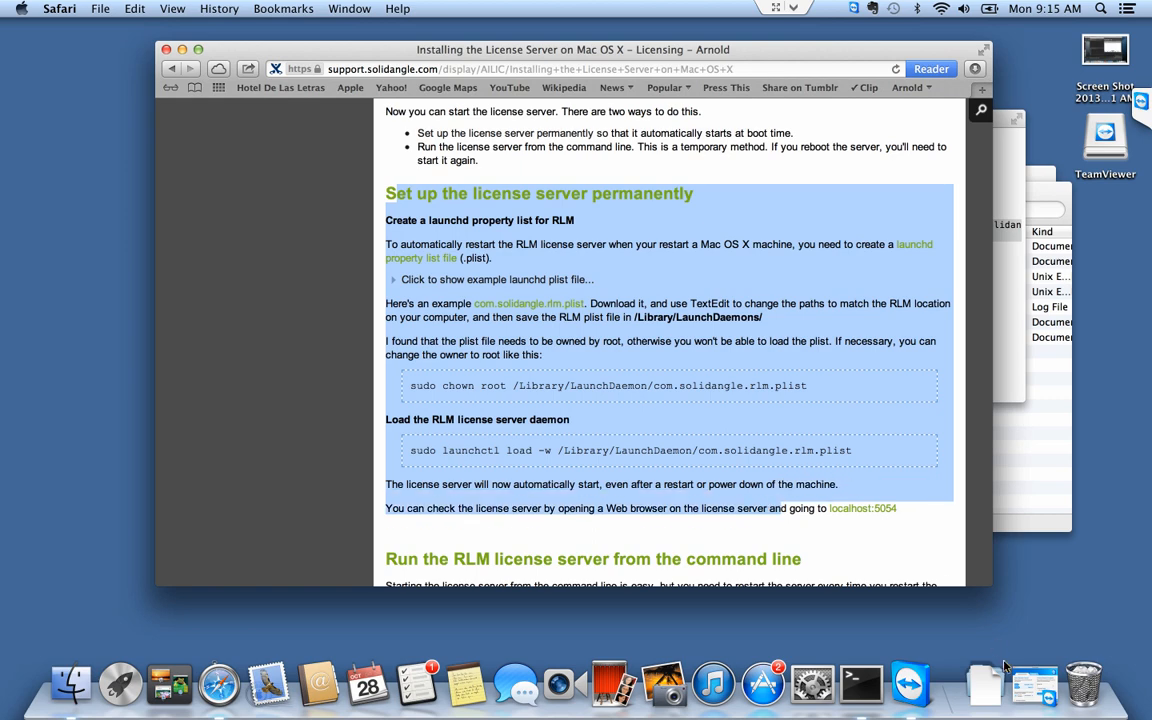